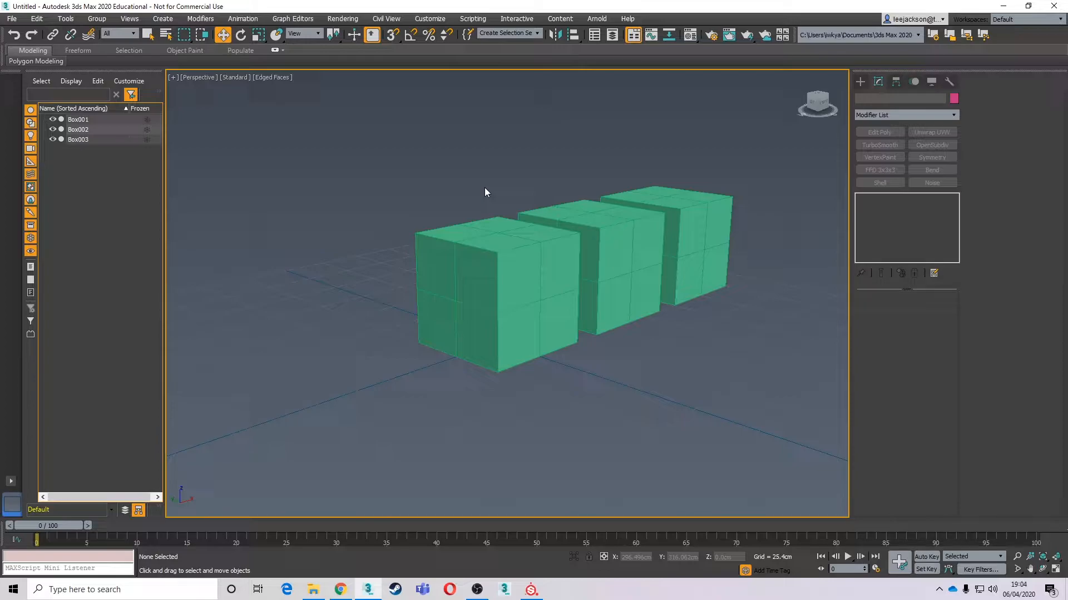
Select Box001 and create a Multi/Sub-Object material in the Slate Material Editor
{"action": "left_click", "coordinate": [498, 293]}
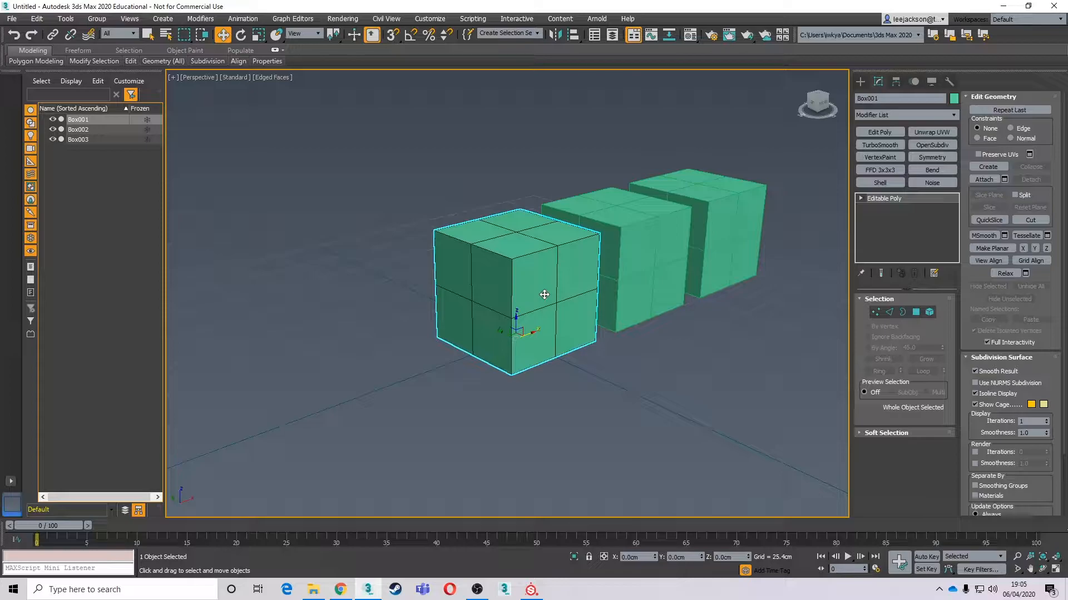
{"action": "mouse_move", "coordinate": [536, 256]}
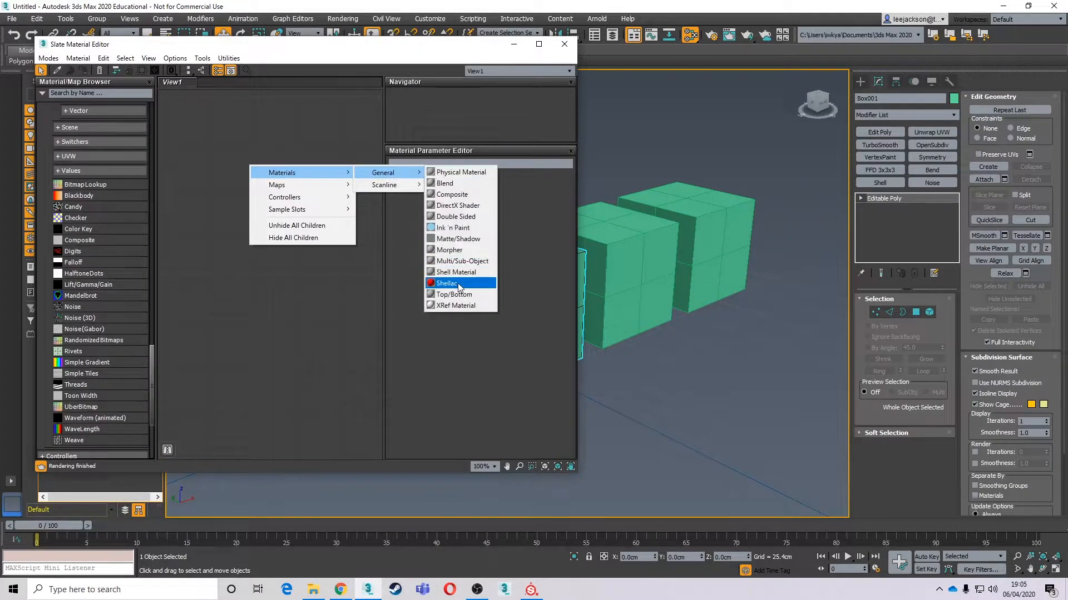
{"action": "mouse_move", "coordinate": [461, 260]}
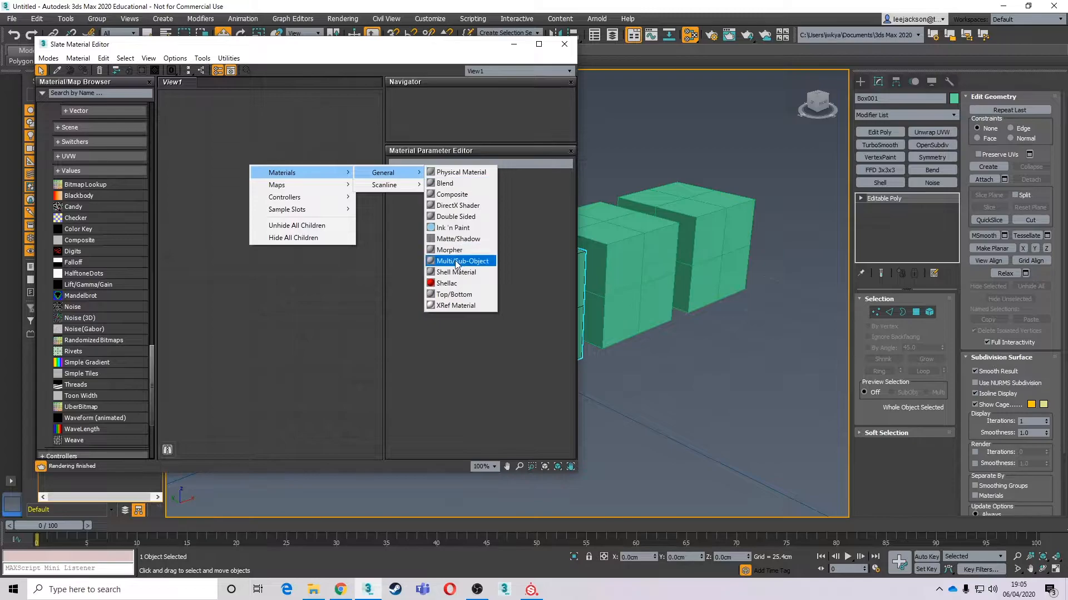
{"action": "left_click", "coordinate": [463, 260]}
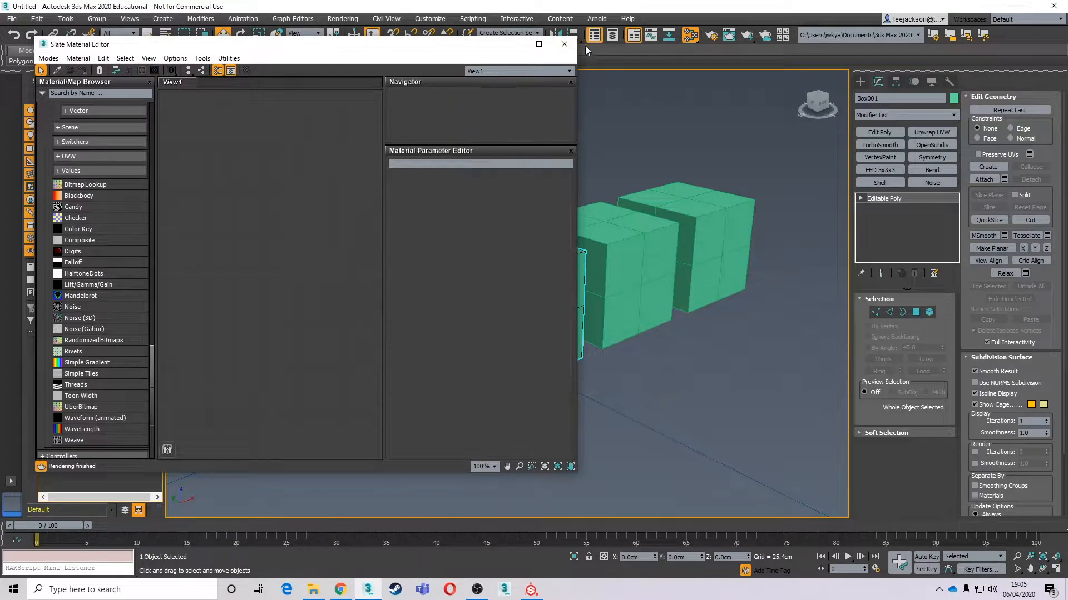
Assign blue and green sample materials to alternating faces of Box002 in the Compact Material Editor
{"action": "left_click", "coordinate": [562, 44]}
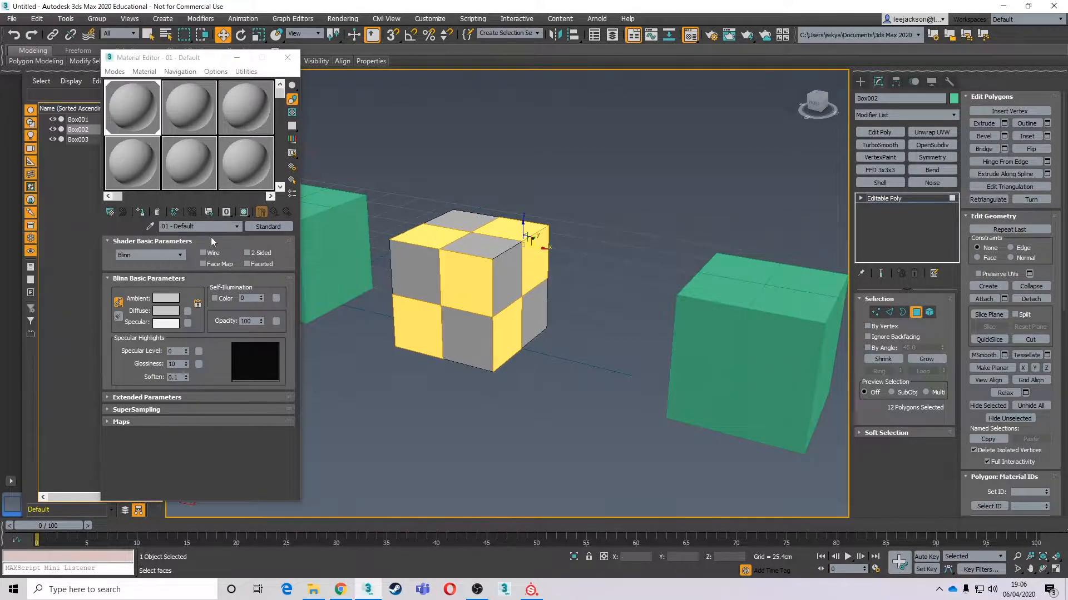
{"action": "left_click", "coordinate": [189, 107]}
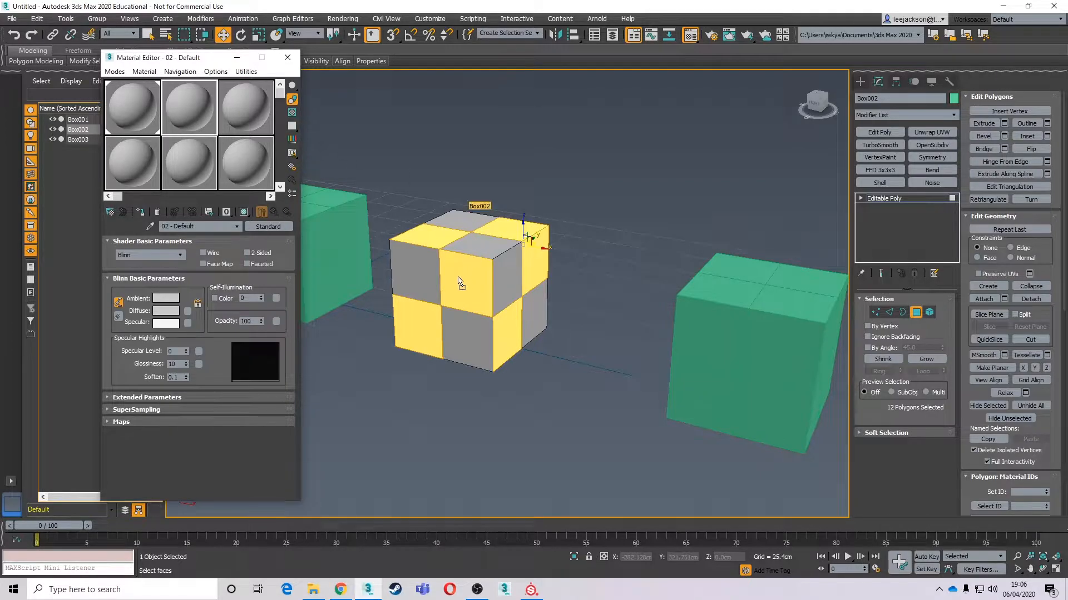
{"action": "left_click", "coordinate": [165, 310]}
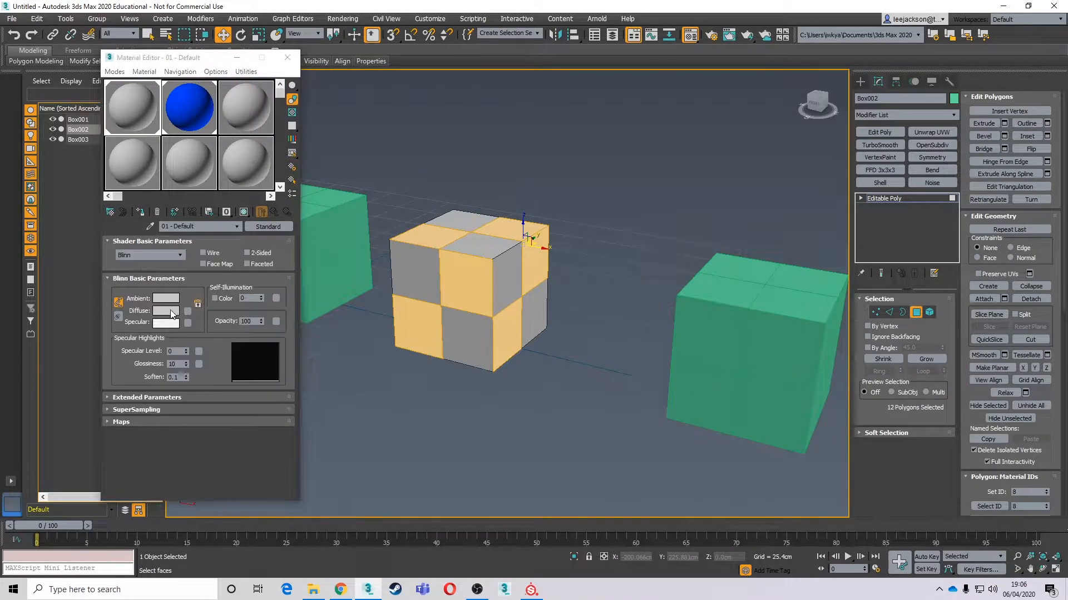
{"action": "left_click", "coordinate": [166, 310]}
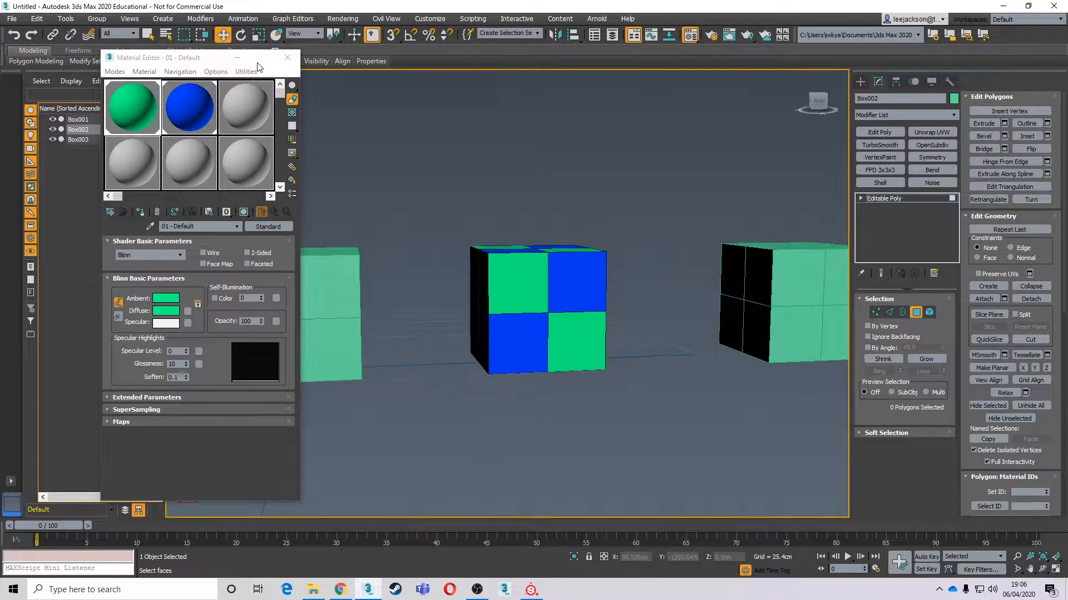
{"action": "left_click", "coordinate": [287, 57]}
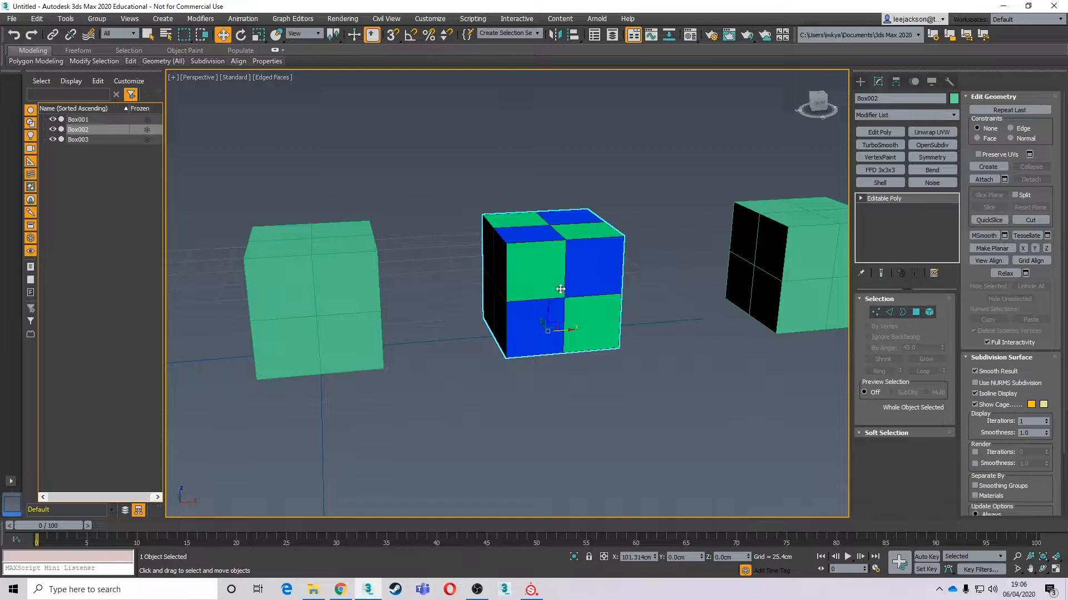
Export the plain Box001 on its own, replacing the existing Box.FBX
{"action": "left_click", "coordinate": [410, 253]}
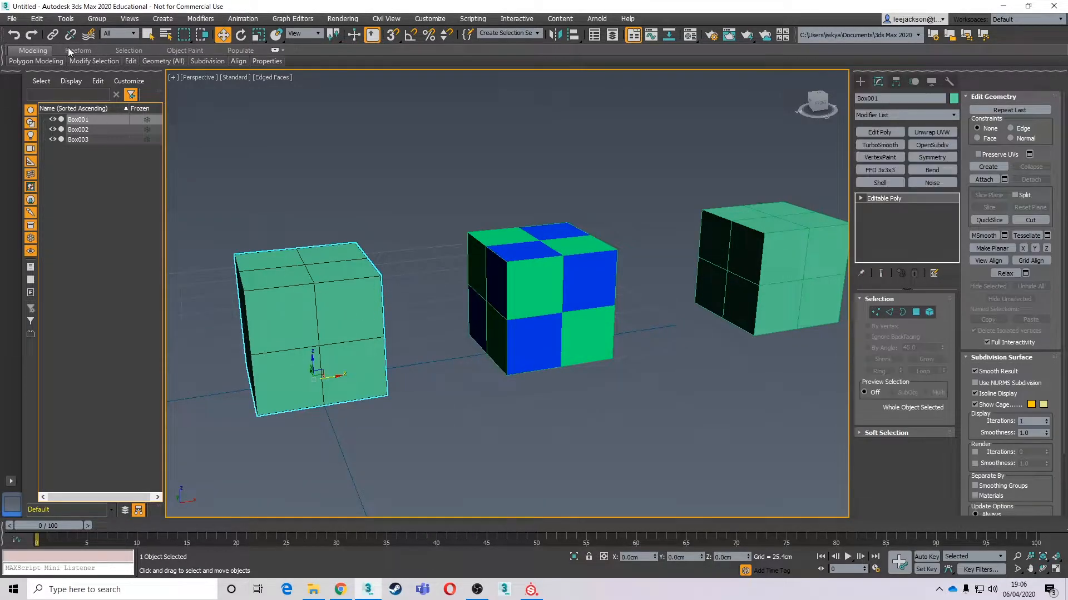
{"action": "left_click", "coordinate": [12, 19]}
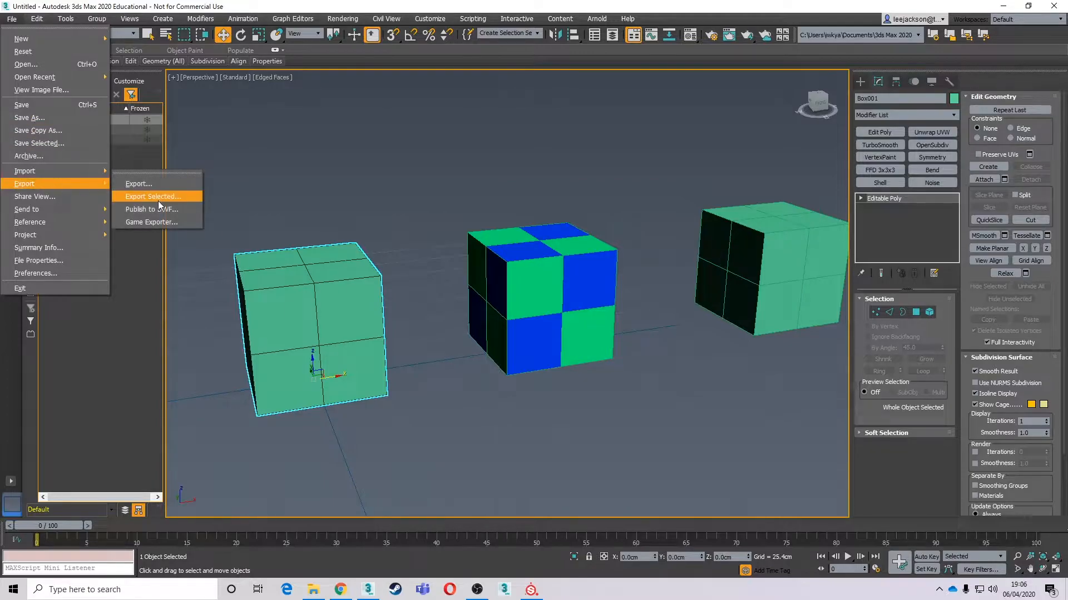
{"action": "left_click", "coordinate": [151, 196]}
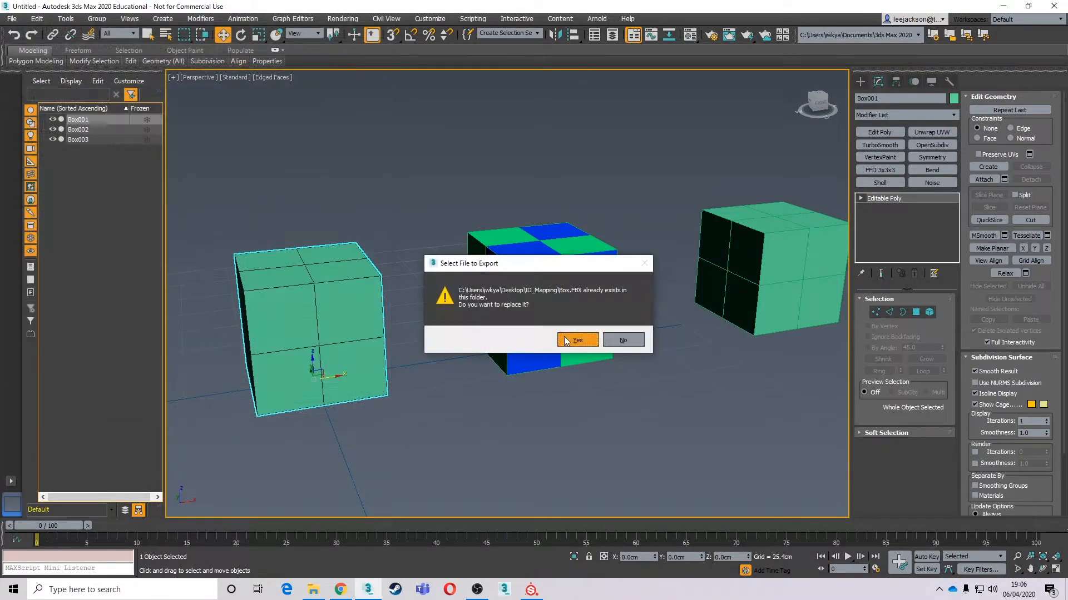
{"action": "left_click", "coordinate": [577, 340]}
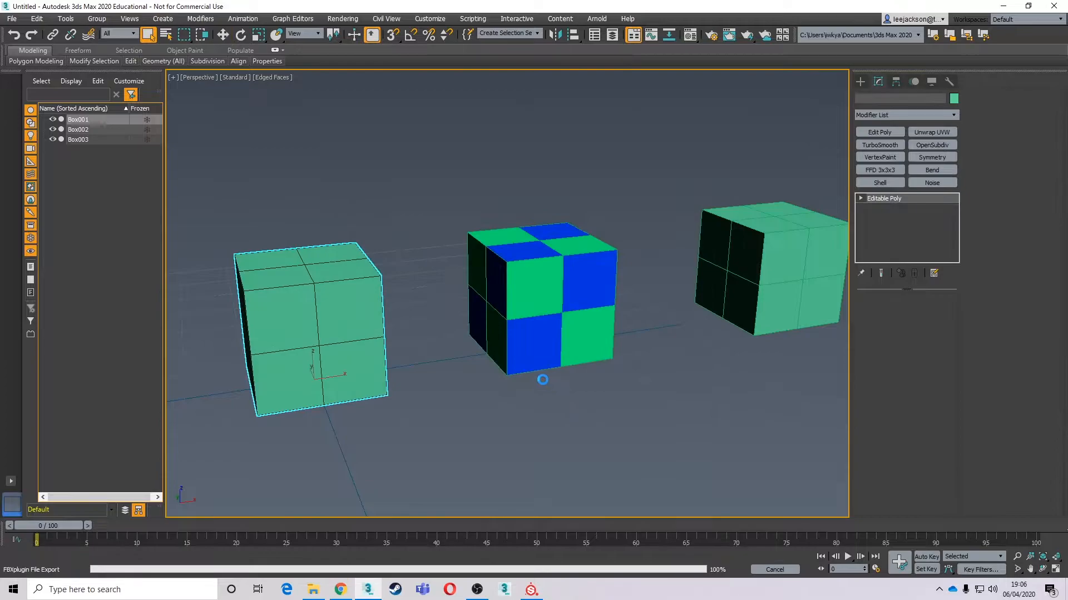
Export the checkered Box002 on its own as Box_ID.FBX with default FBX settings
{"action": "left_click", "coordinate": [542, 299]}
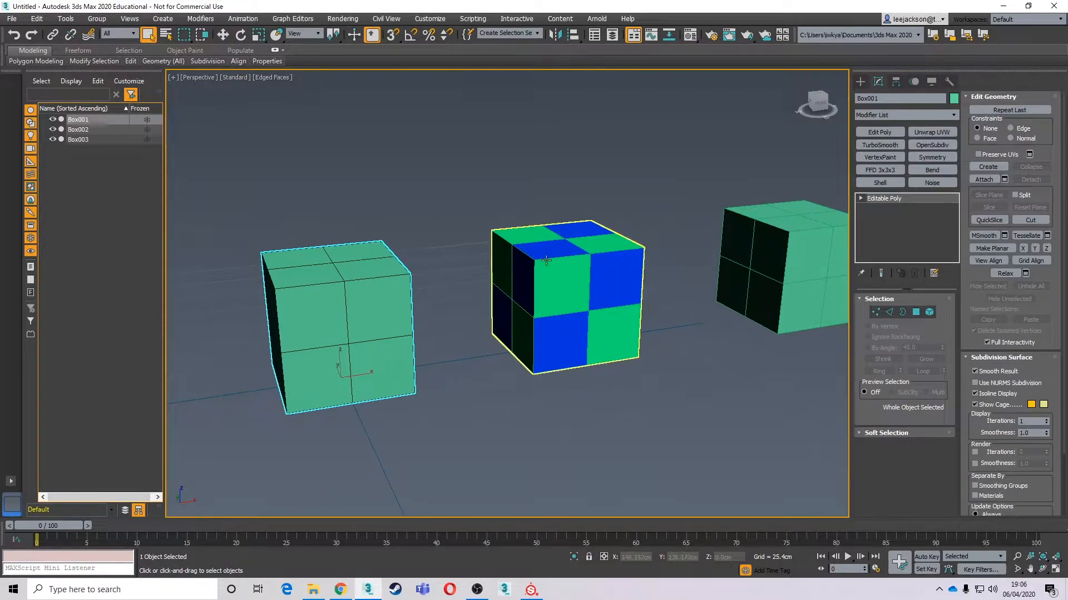
{"action": "right_click", "coordinate": [565, 298]}
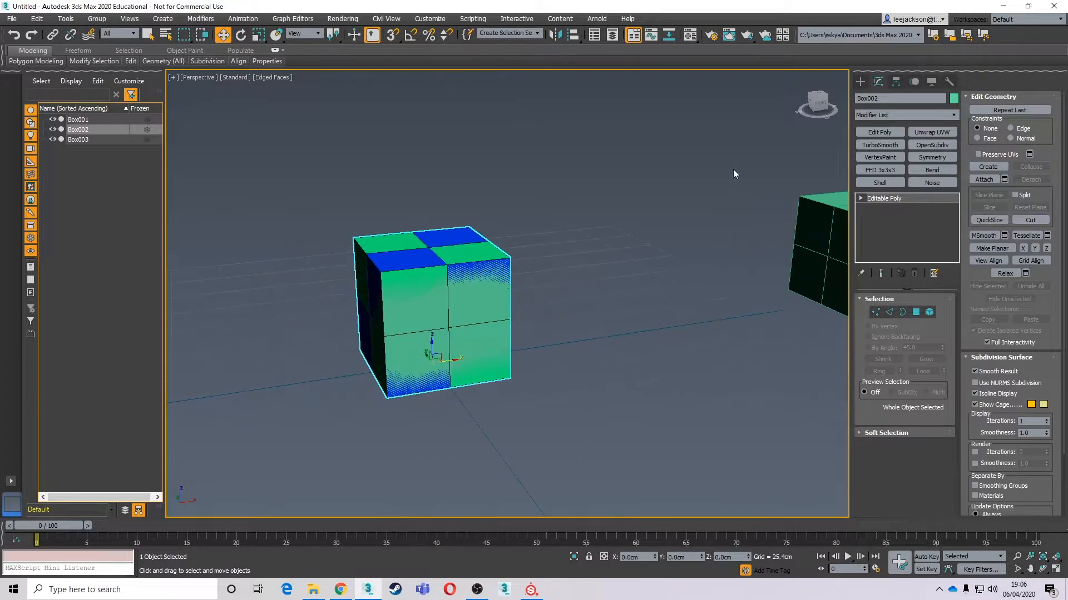
{"action": "left_click", "coordinate": [11, 19]}
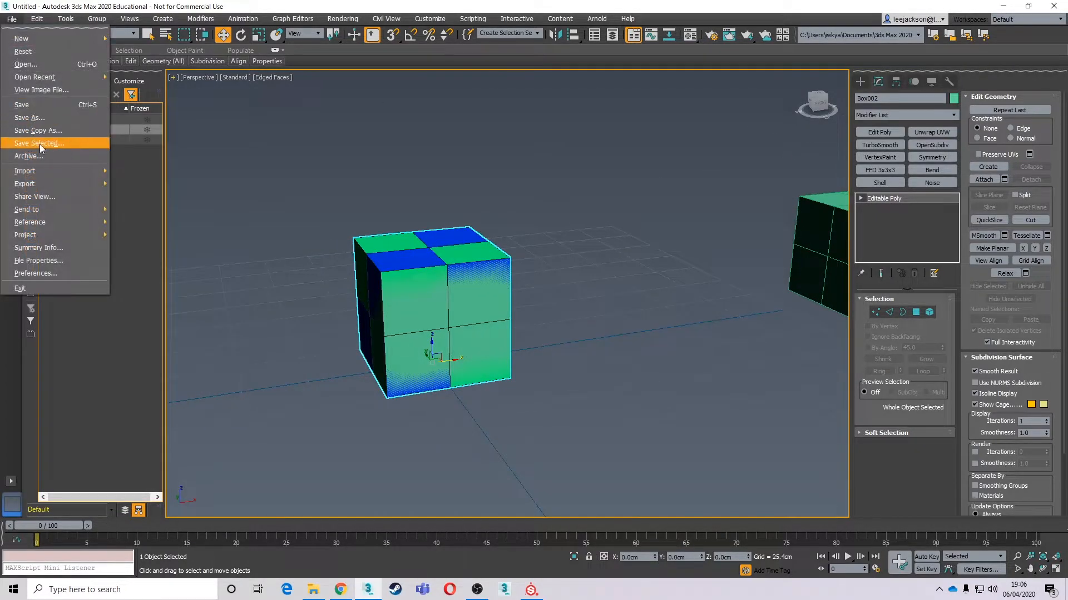
{"action": "mouse_move", "coordinate": [34, 196]}
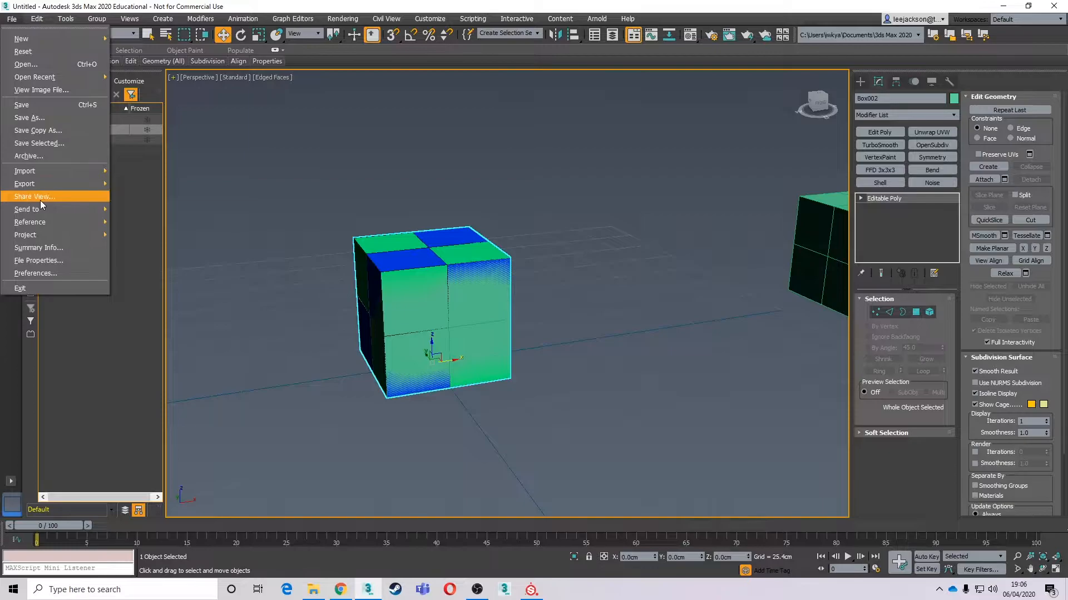
{"action": "left_click", "coordinate": [26, 184]}
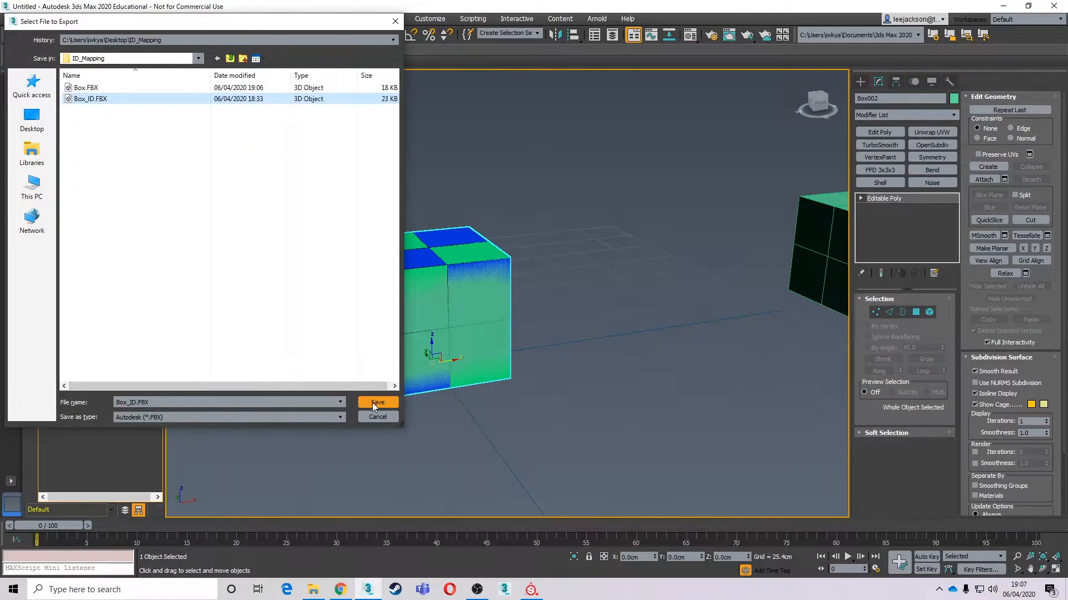
{"action": "left_click", "coordinate": [377, 402]}
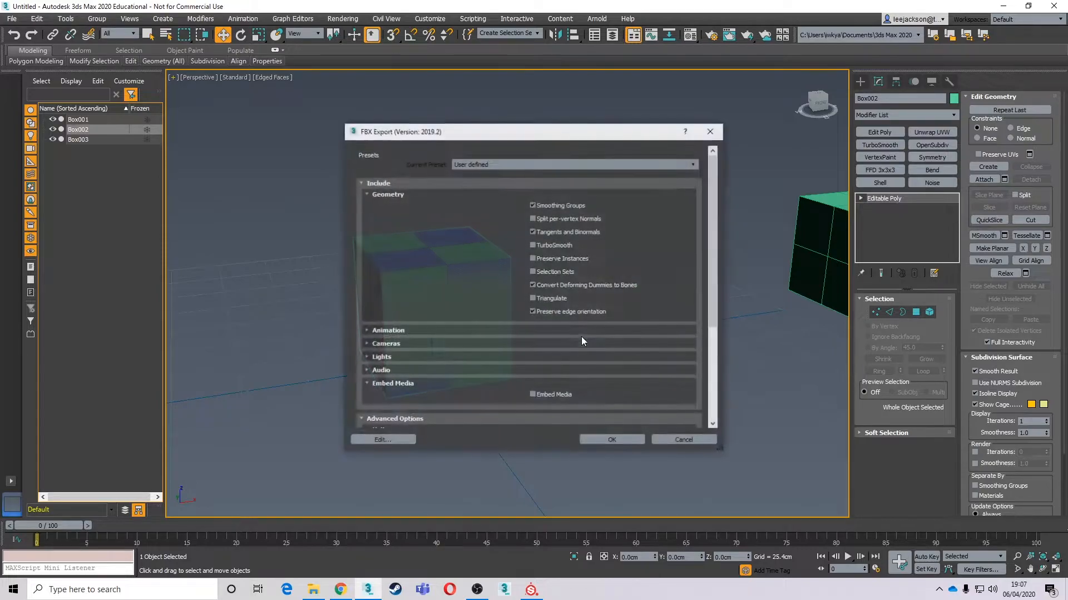
{"action": "left_click", "coordinate": [610, 439]}
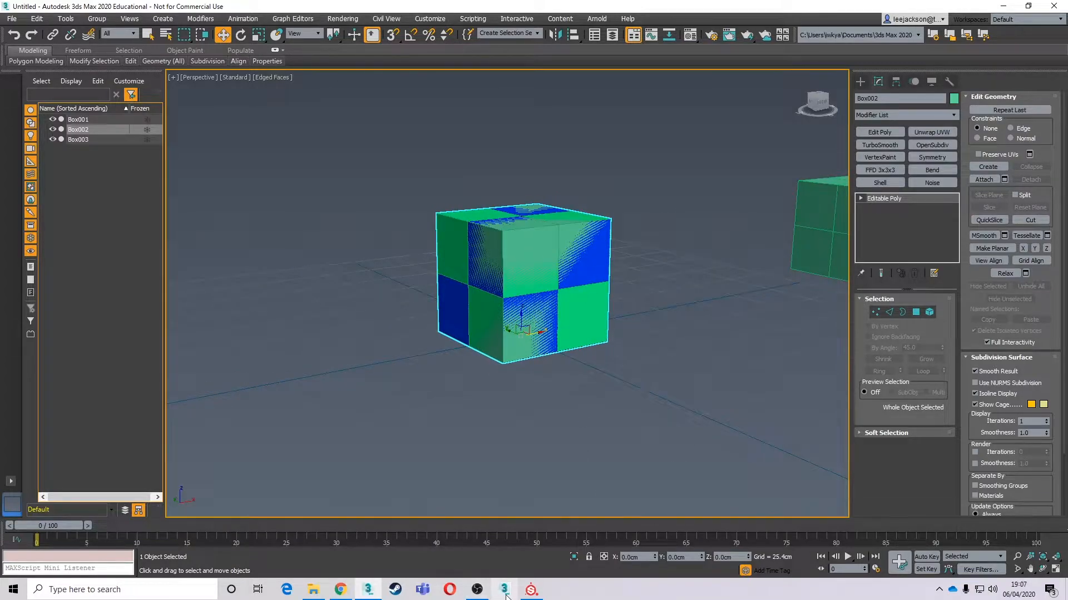
Create a new Substance Painter project using the exported Box.FBX mesh
{"action": "left_click", "coordinate": [530, 589]}
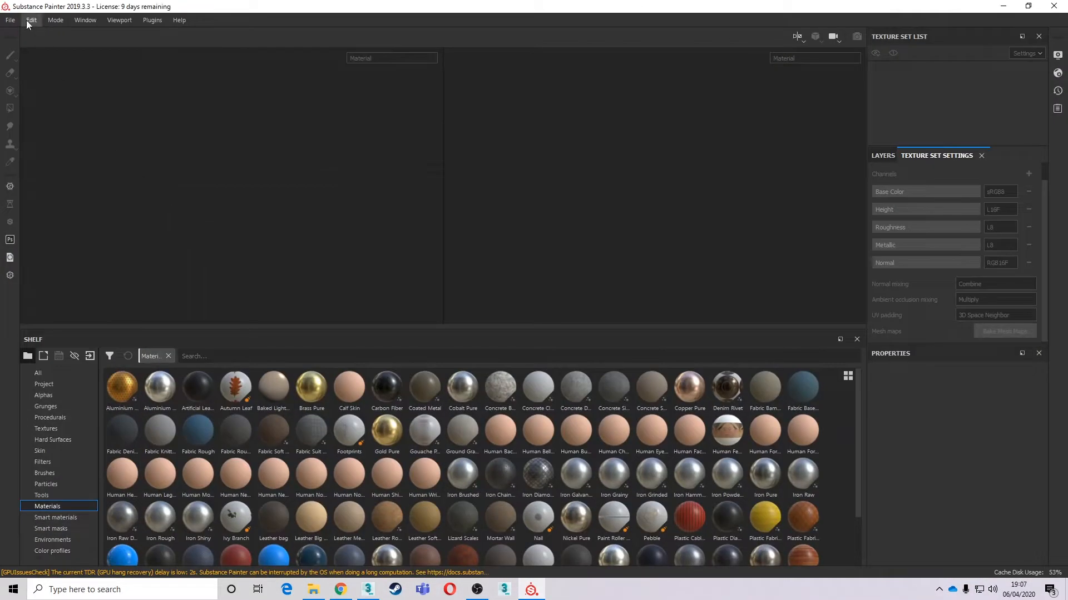
{"action": "left_click", "coordinate": [10, 20]}
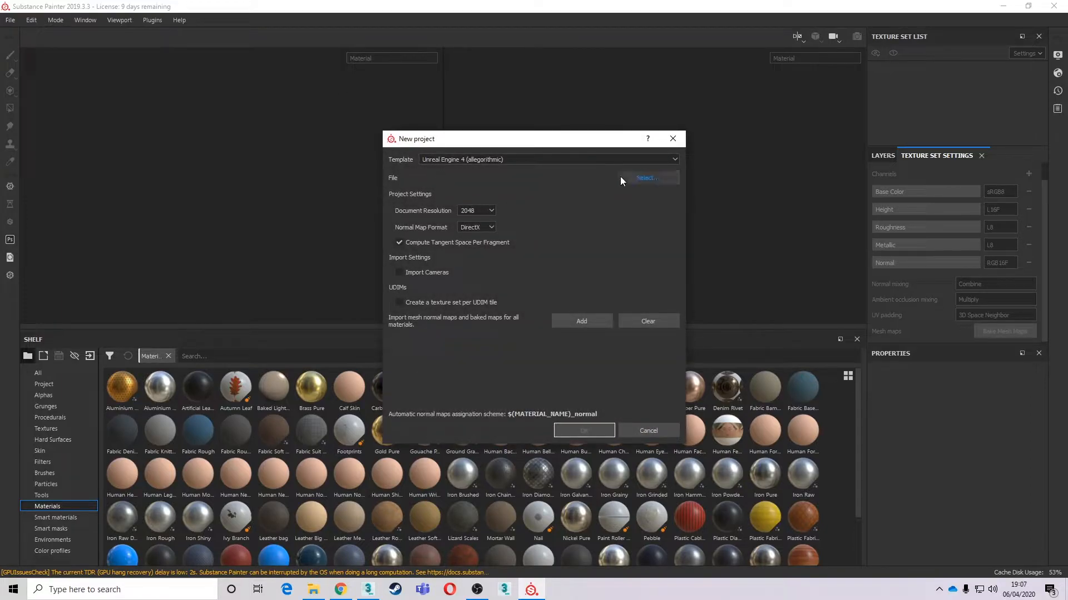
{"action": "left_click", "coordinate": [646, 178]}
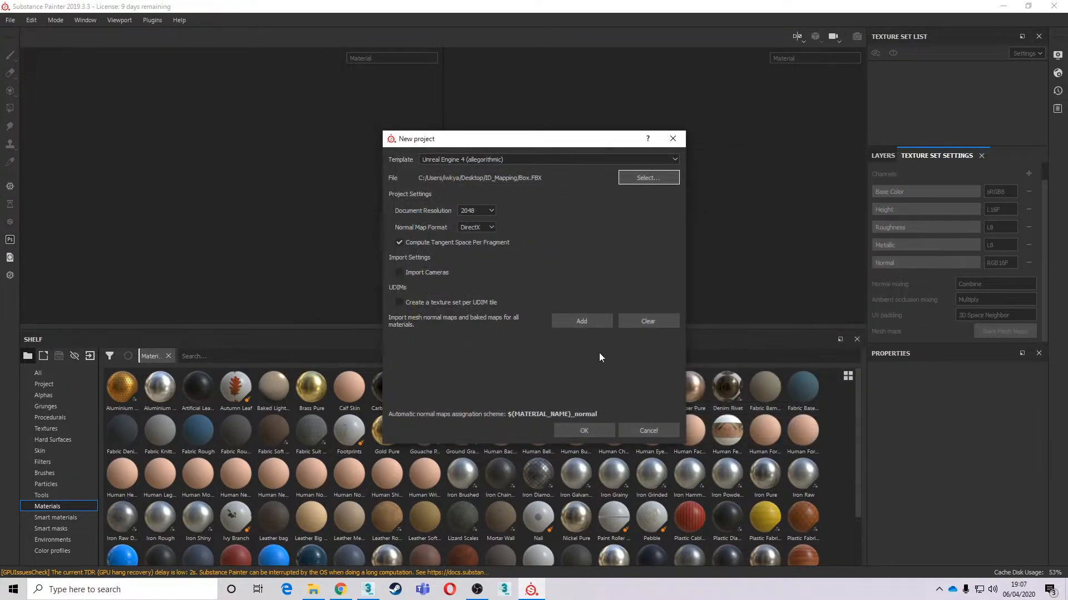
{"action": "left_click", "coordinate": [583, 430]}
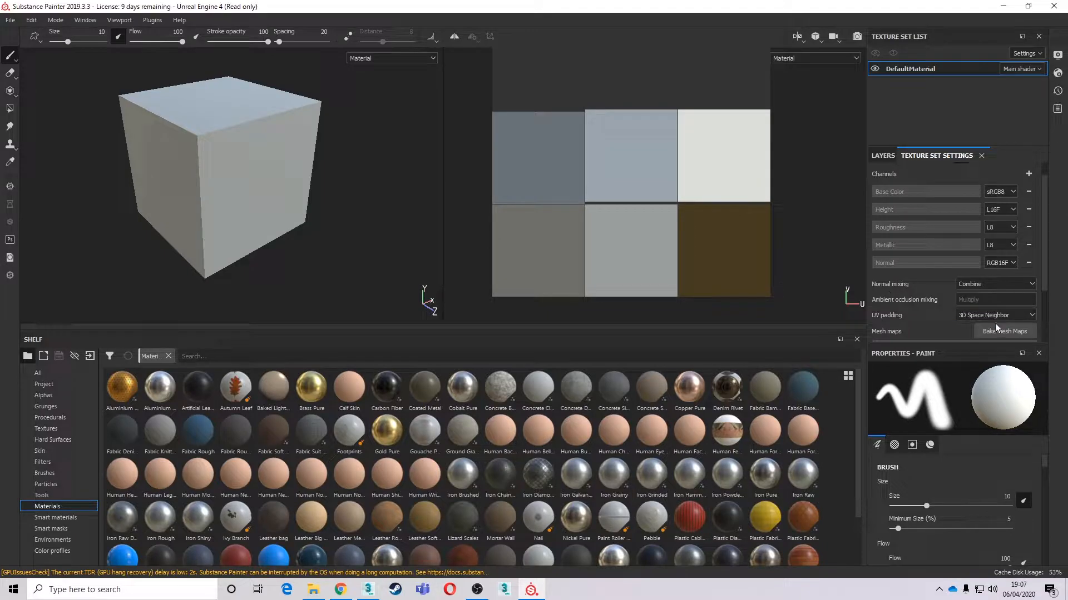
Configure the bake with ID enabled, vertex colour as source and the high-poly box added
{"action": "left_click", "coordinate": [1003, 331]}
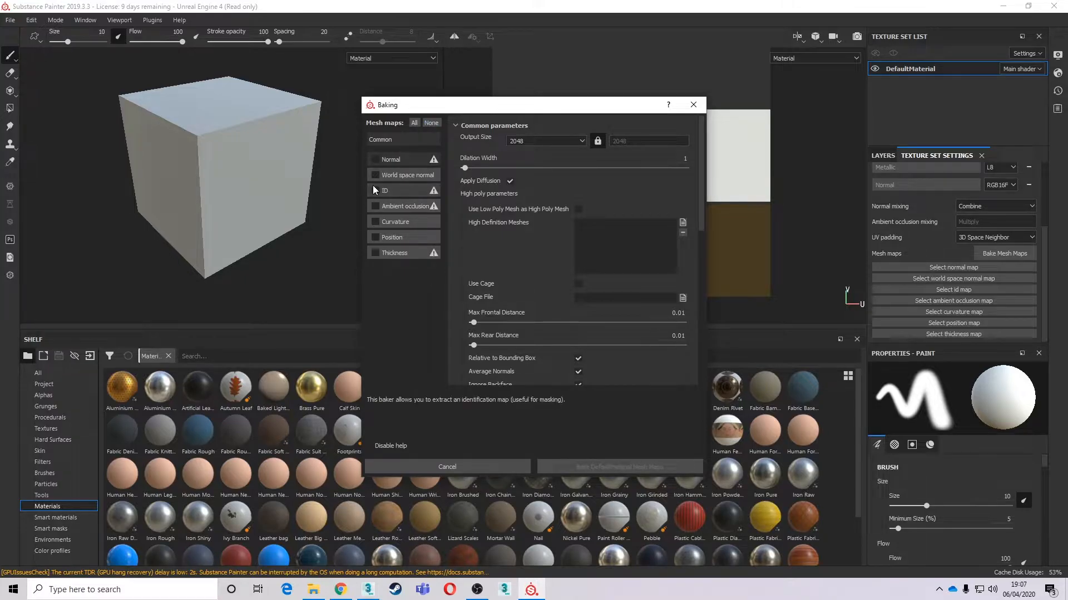
{"action": "left_click", "coordinate": [375, 190]}
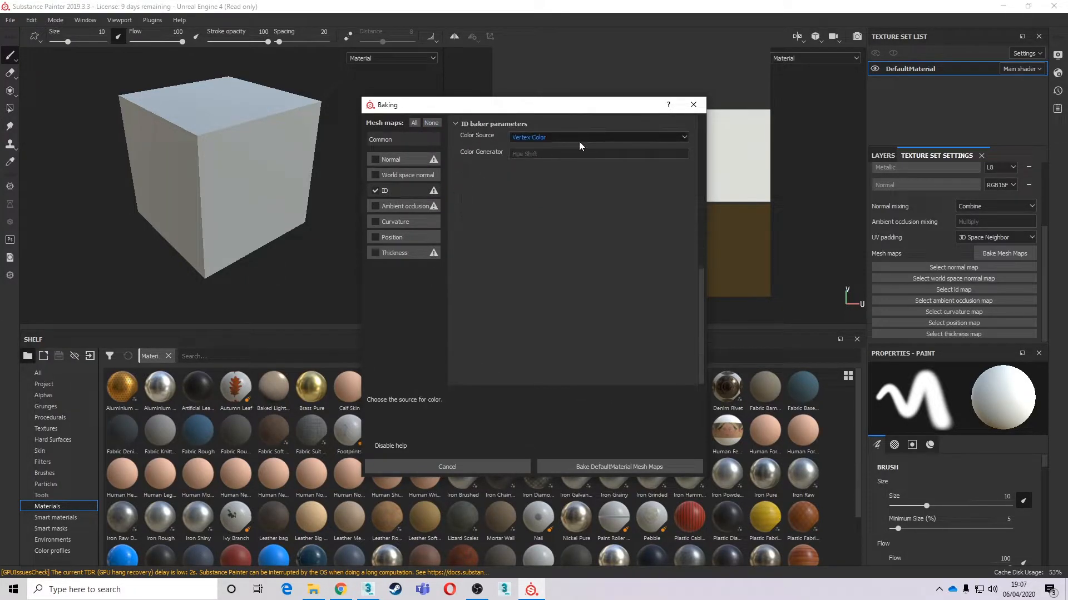
{"action": "left_click", "coordinate": [597, 137]}
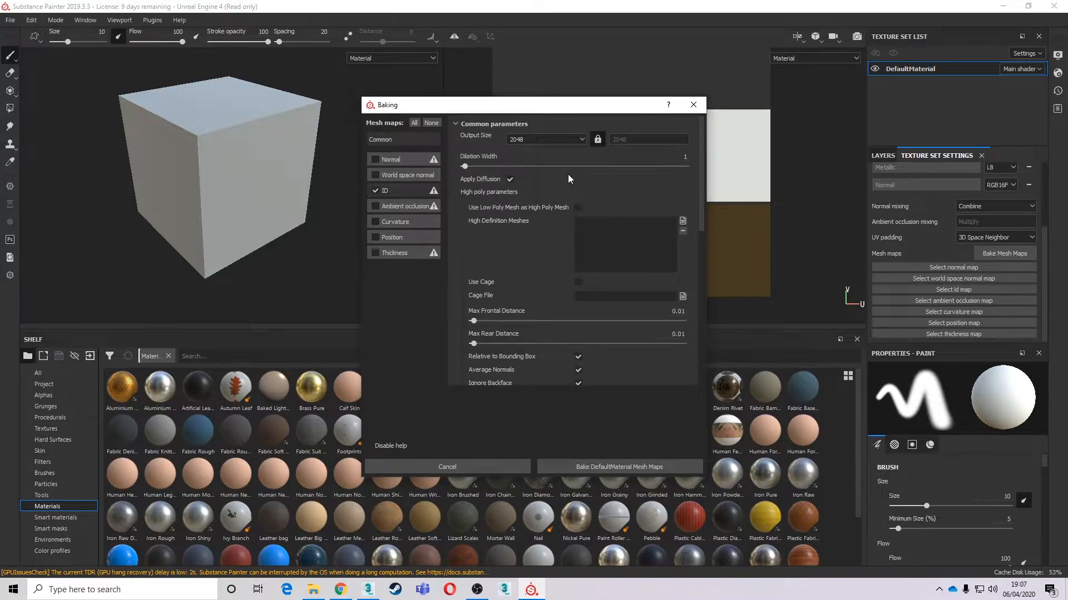
{"action": "left_click", "coordinate": [682, 221]}
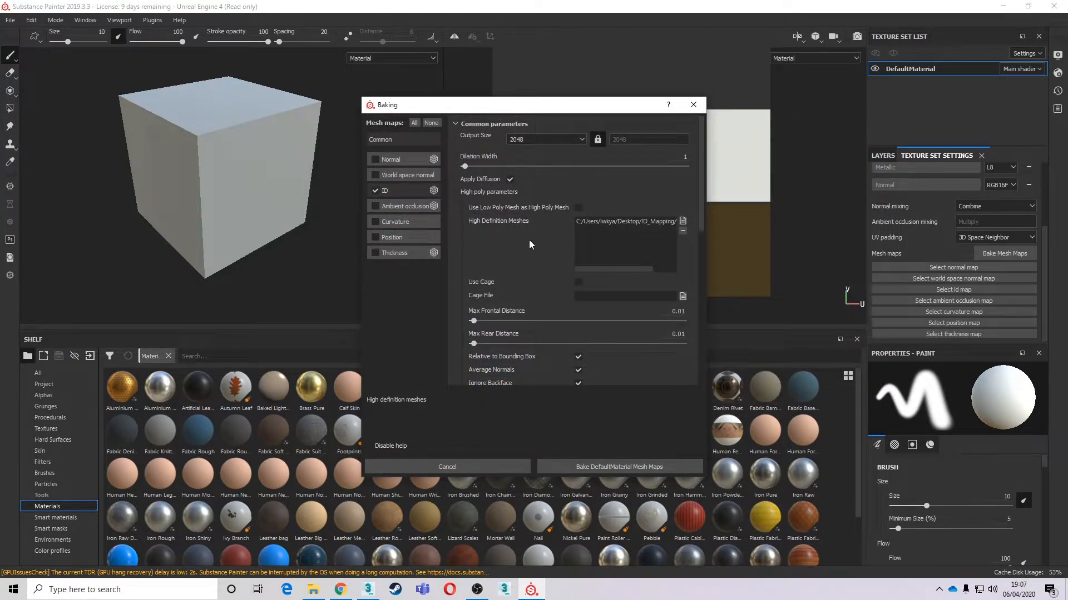
{"action": "mouse_move", "coordinate": [544, 276]}
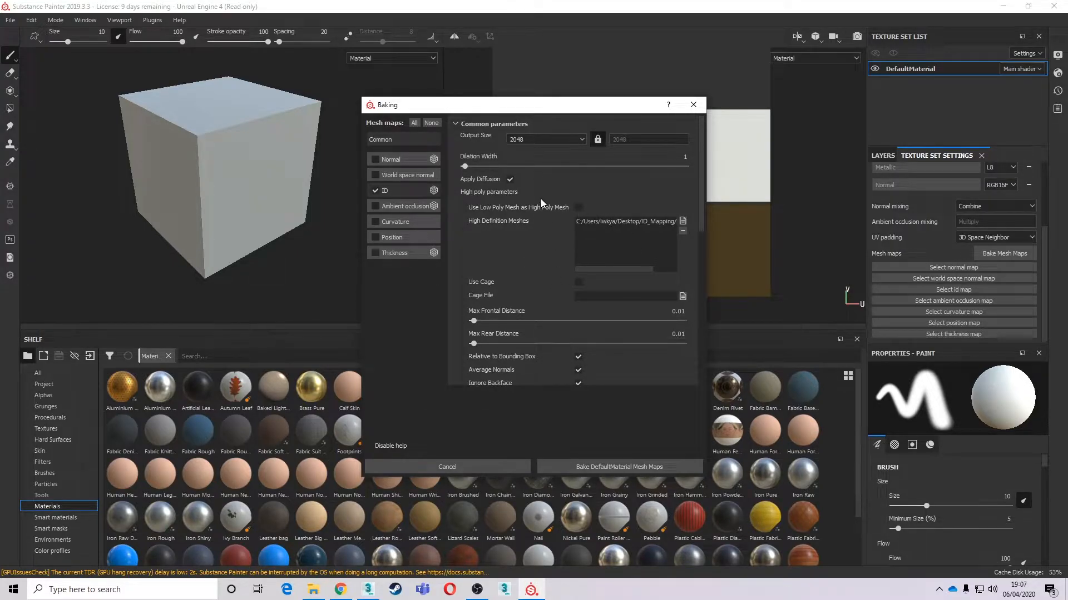
{"action": "mouse_move", "coordinate": [391, 159]}
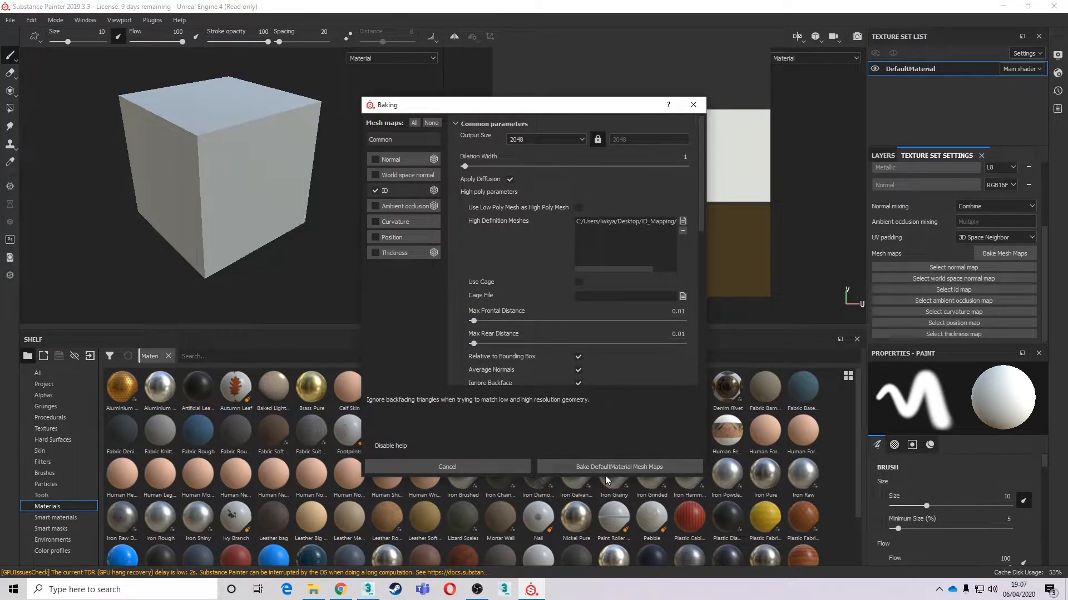
Bake the DefaultMaterial mesh maps and inspect the resulting ID colour map
{"action": "left_click", "coordinate": [619, 466]}
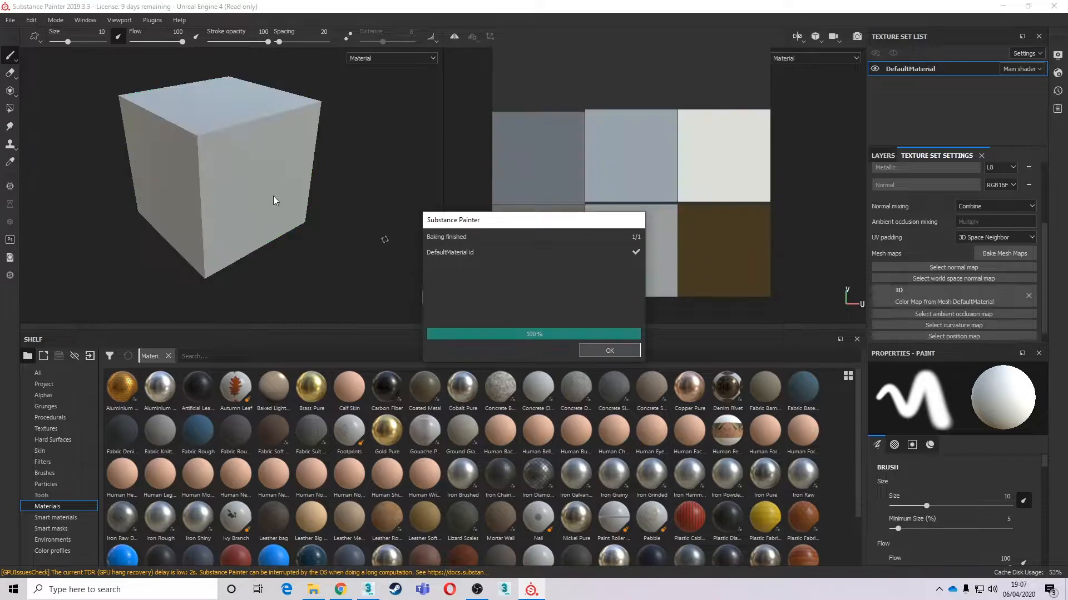
{"action": "left_click", "coordinate": [608, 350]}
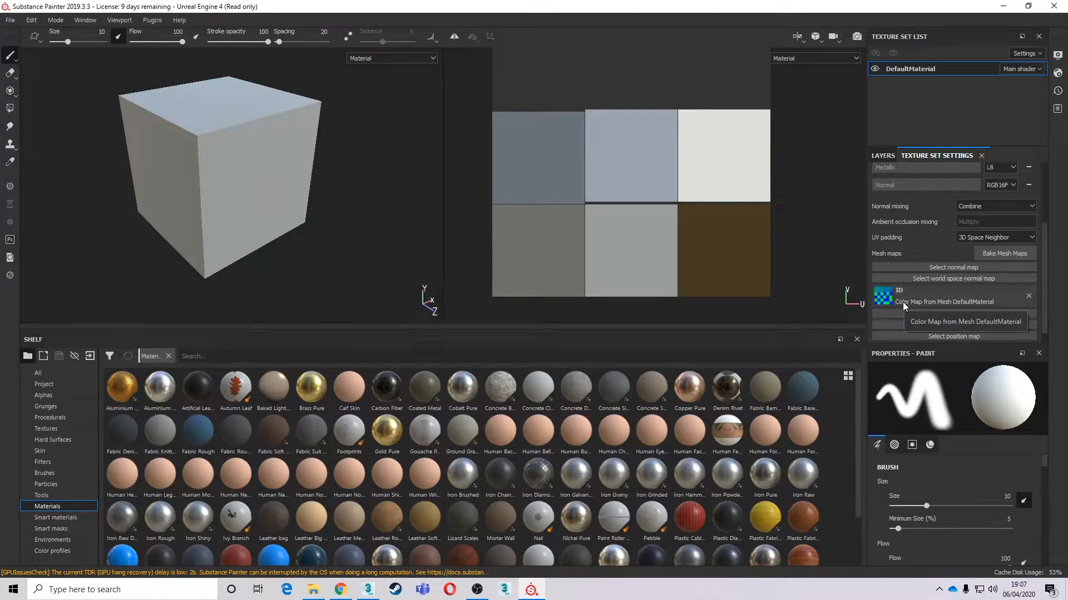
{"action": "left_click", "coordinate": [38, 373]}
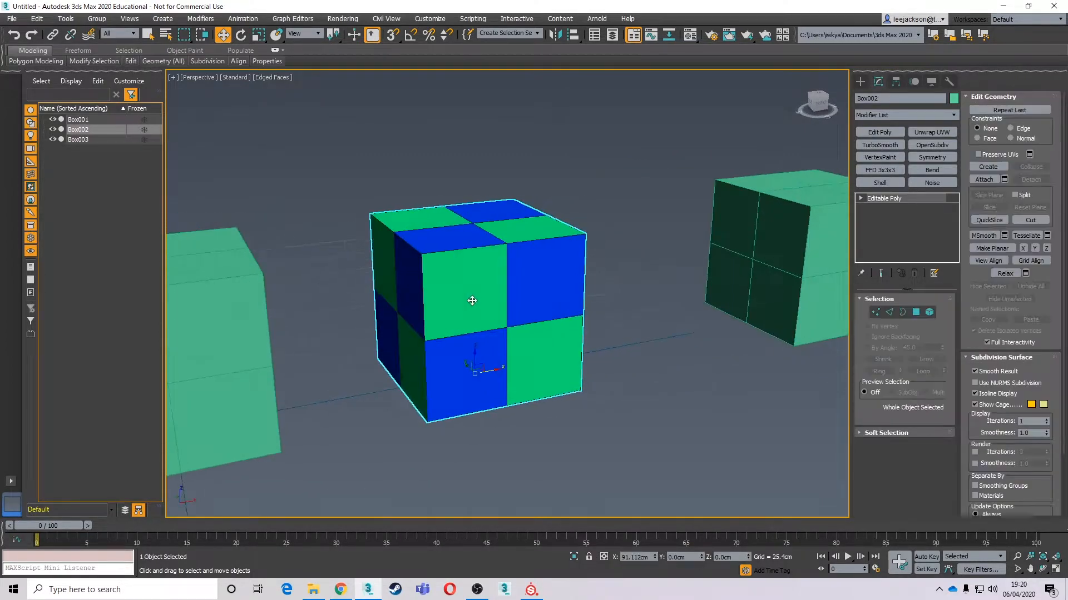
Orbit the view around the checkered Box002 before opening Render To Texture
{"action": "left_click_drag", "start_coordinate": [477, 299], "coordinate": [484, 330]}
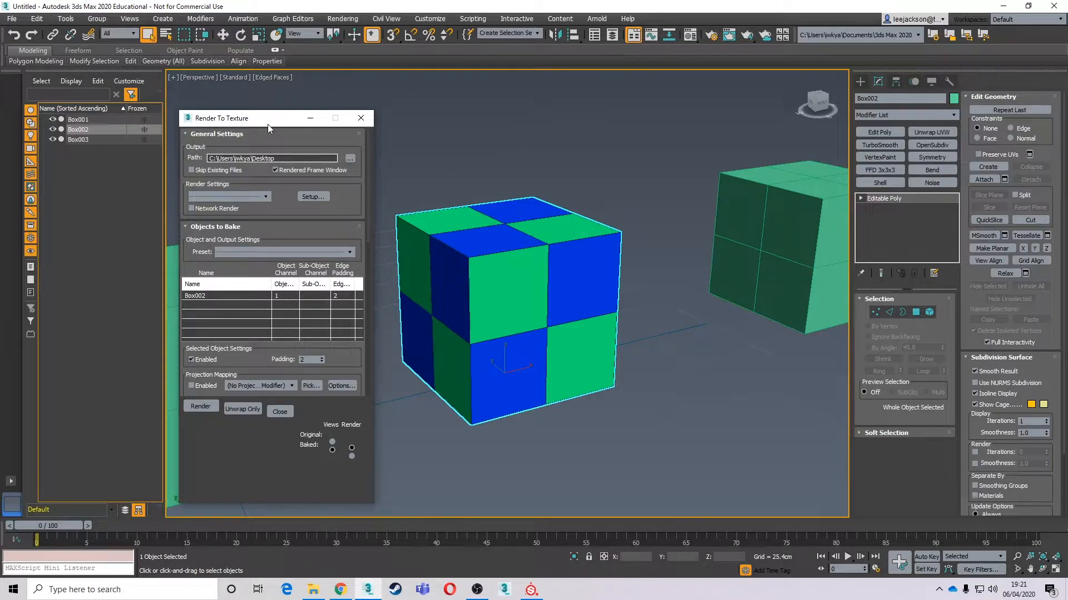
Add a DiffuseMap output element at 1024x1024 in Render To Texture
{"action": "left_click", "coordinate": [484, 250]}
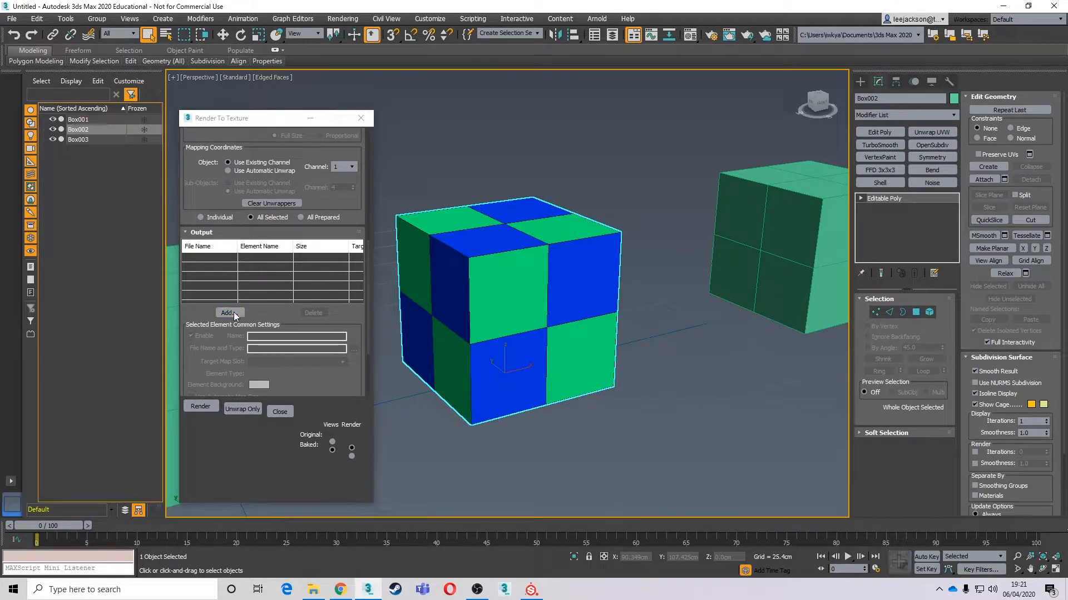
{"action": "left_click", "coordinate": [227, 312]}
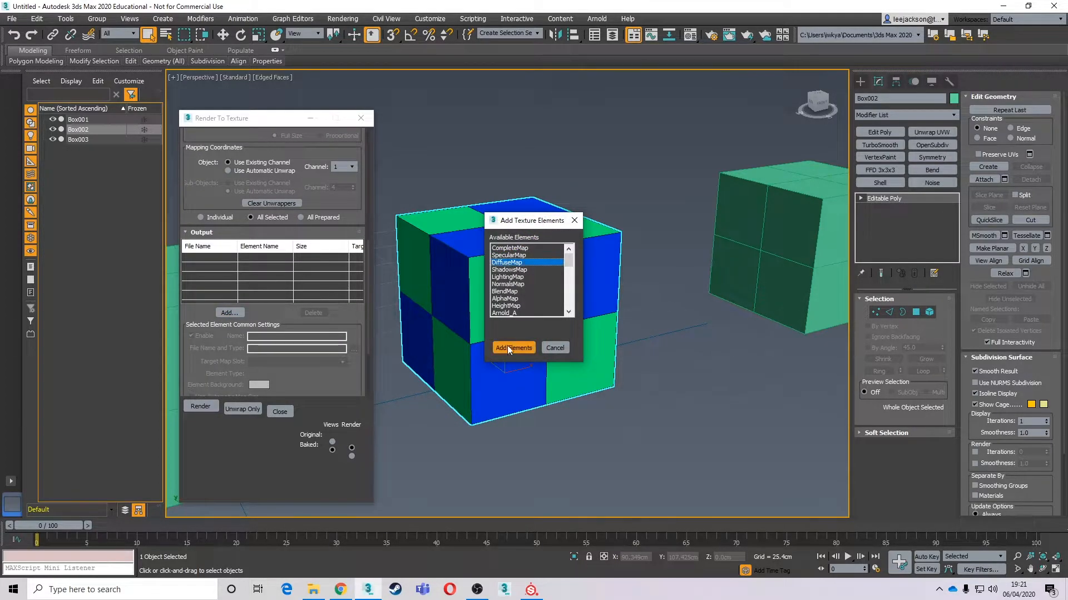
{"action": "left_click", "coordinate": [513, 347]}
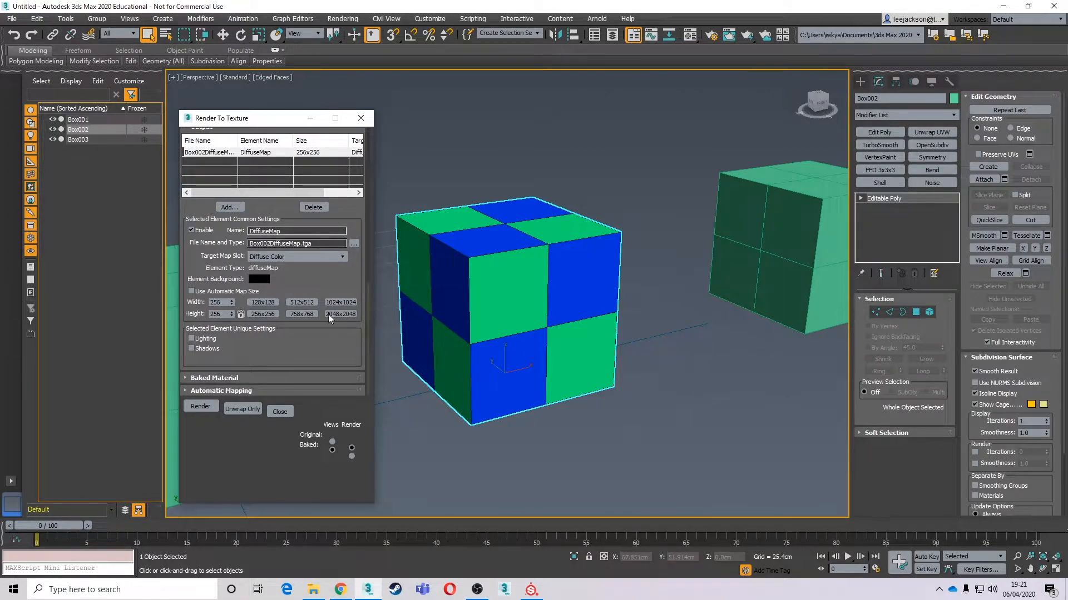
{"action": "left_click", "coordinate": [341, 301]}
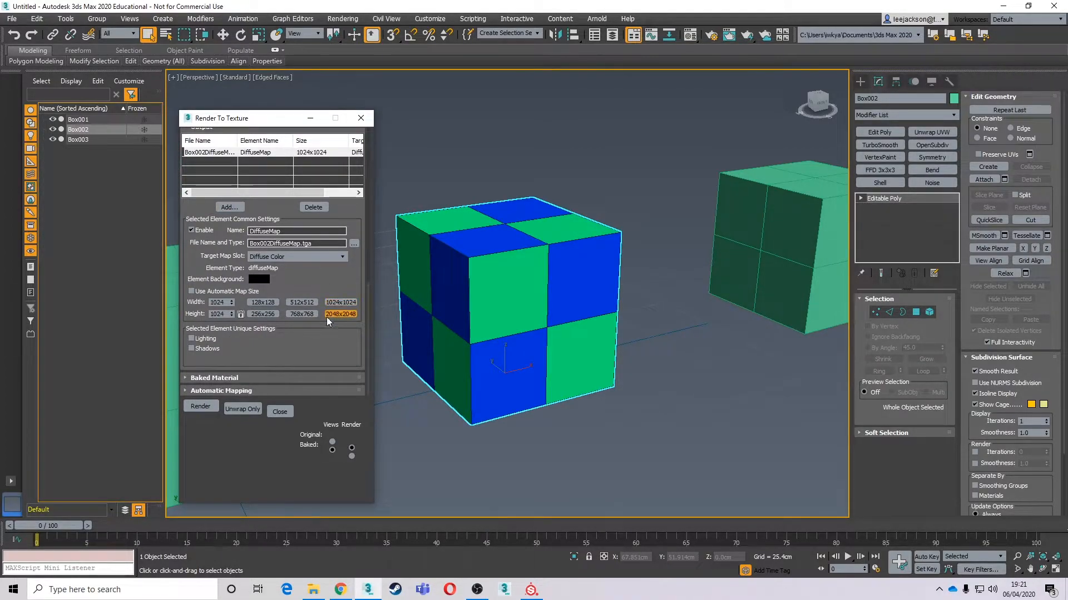
{"action": "left_click", "coordinate": [200, 406]}
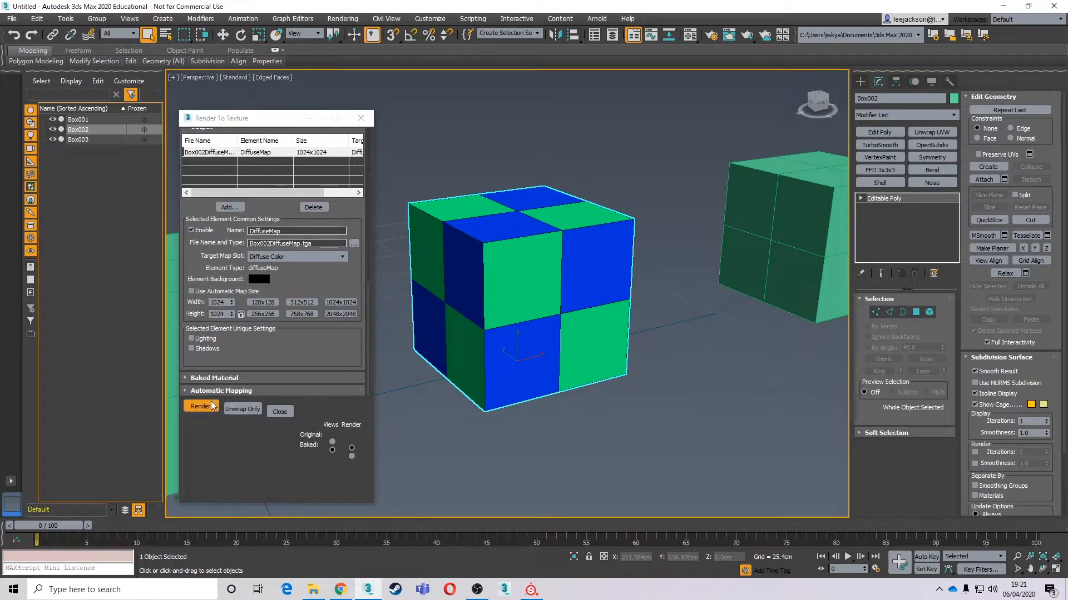
Render the diffuse bake and save it as a JPEG in the ID_Mapping folder
{"action": "left_click", "coordinate": [200, 406]}
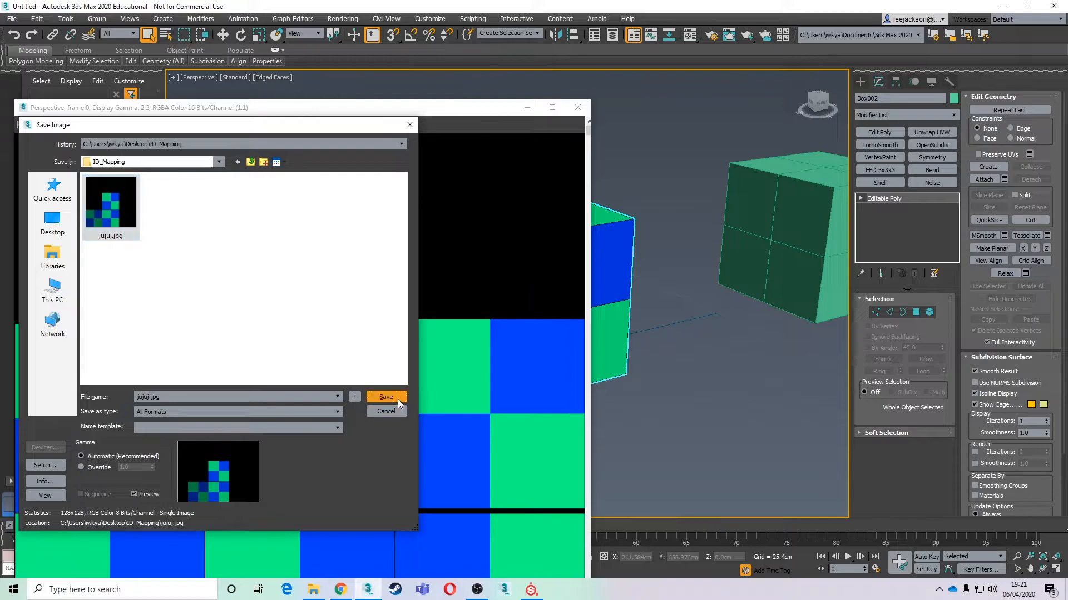
{"action": "left_click", "coordinate": [386, 397]}
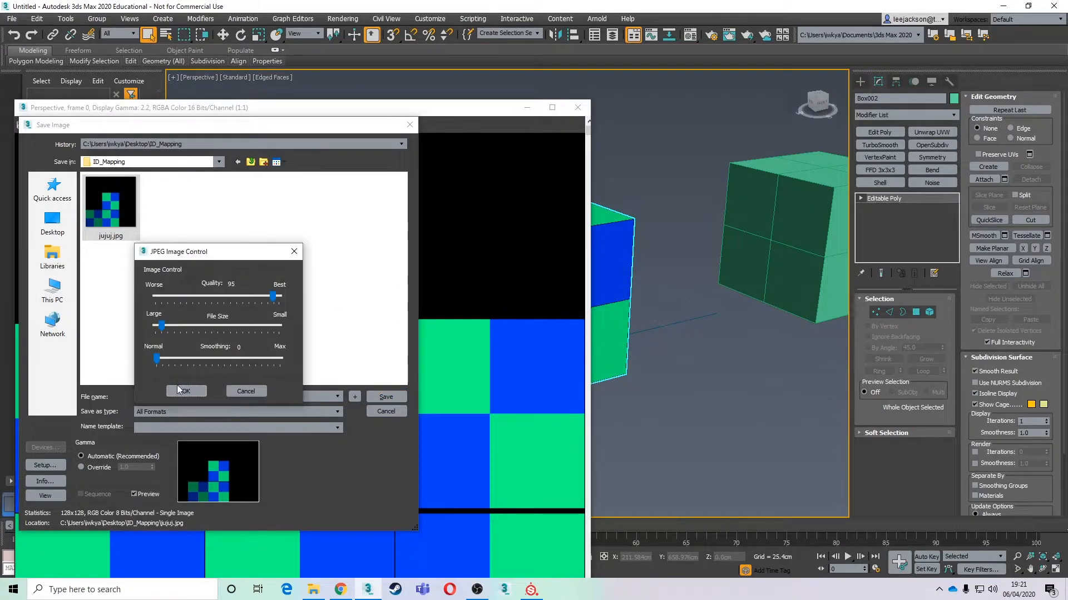
{"action": "left_click", "coordinate": [185, 391]}
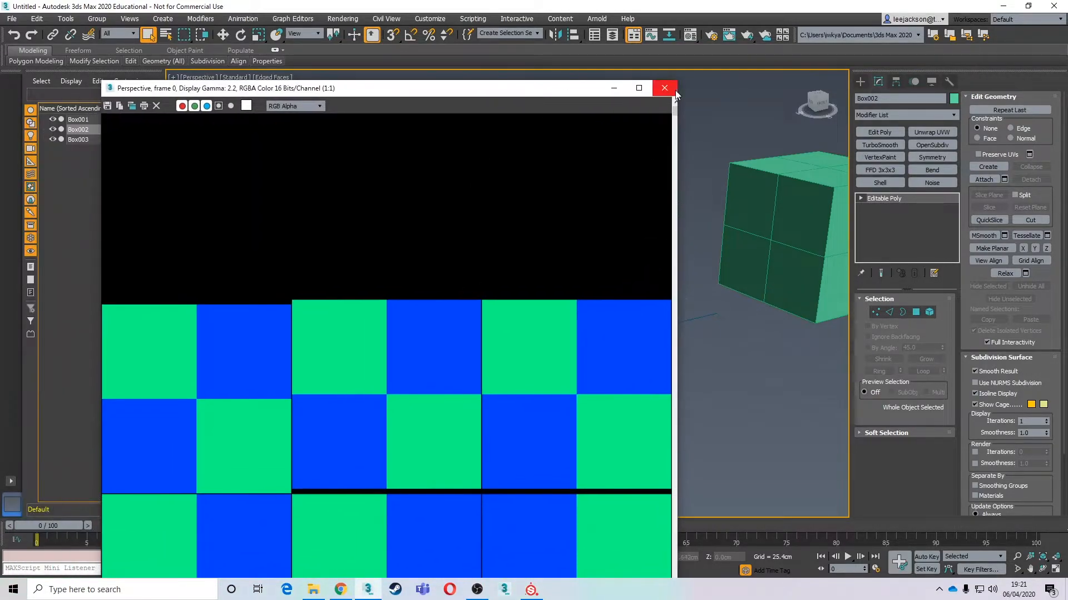
{"action": "left_click", "coordinate": [664, 88]}
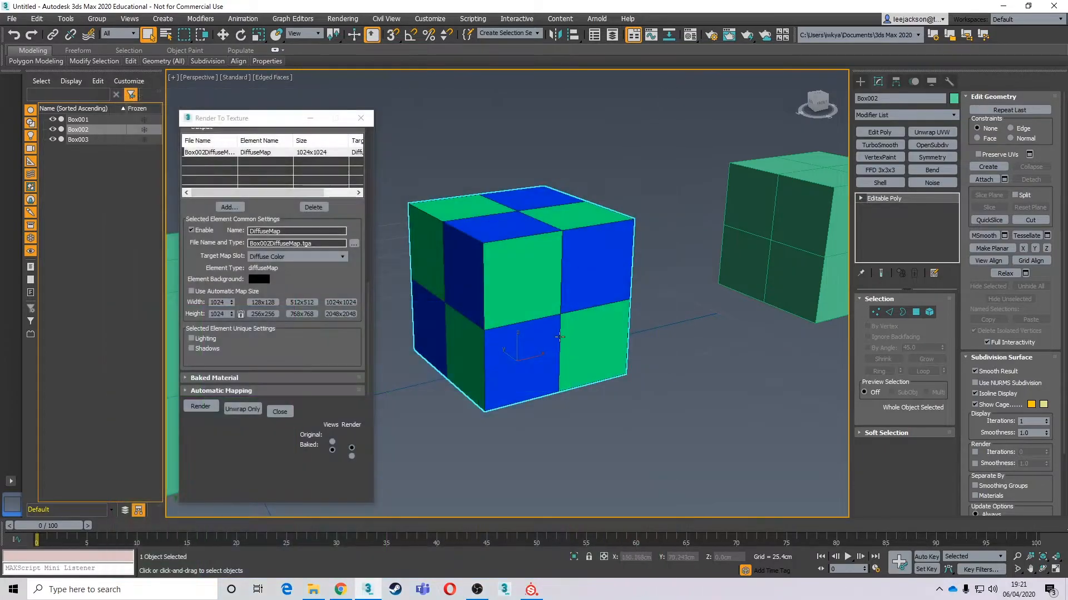
Import the baked JPEG into the Substance Painter project as a texture resource
{"action": "left_click", "coordinate": [530, 589]}
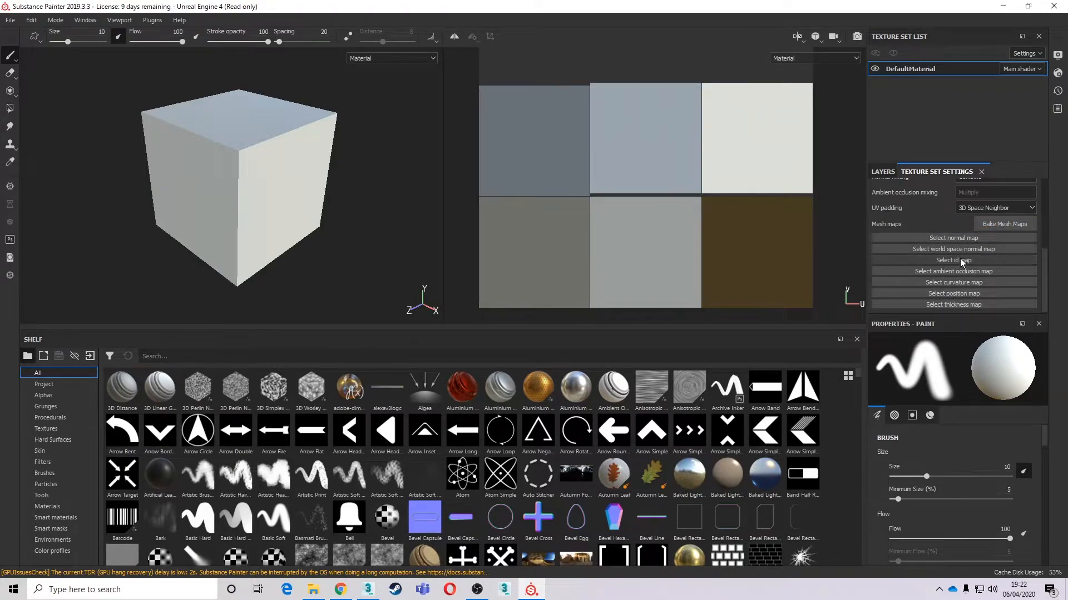
{"action": "left_click", "coordinate": [953, 260]}
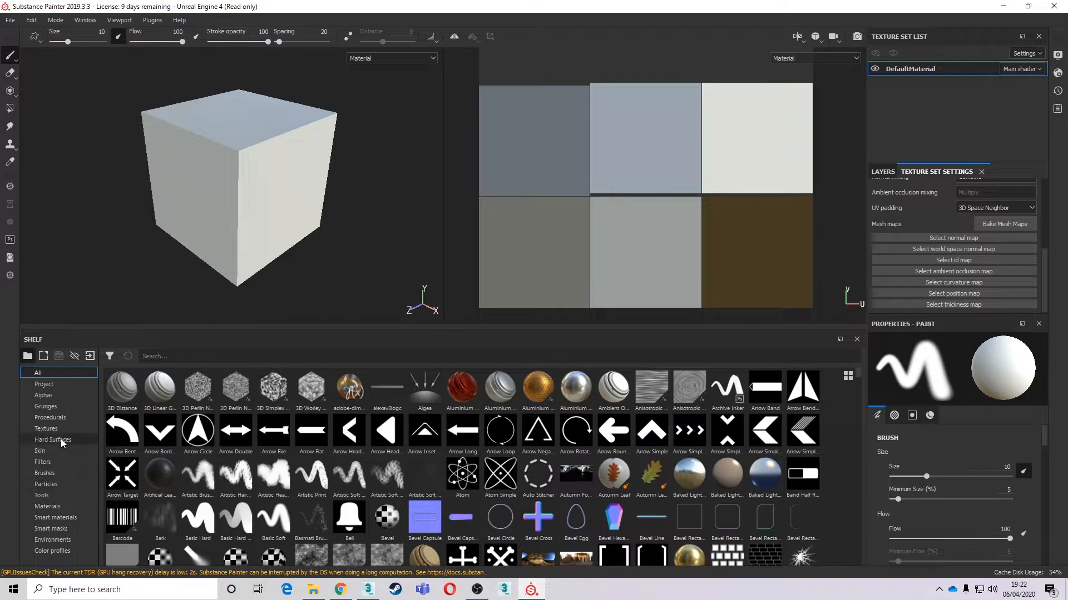
{"action": "left_click", "coordinate": [46, 428]}
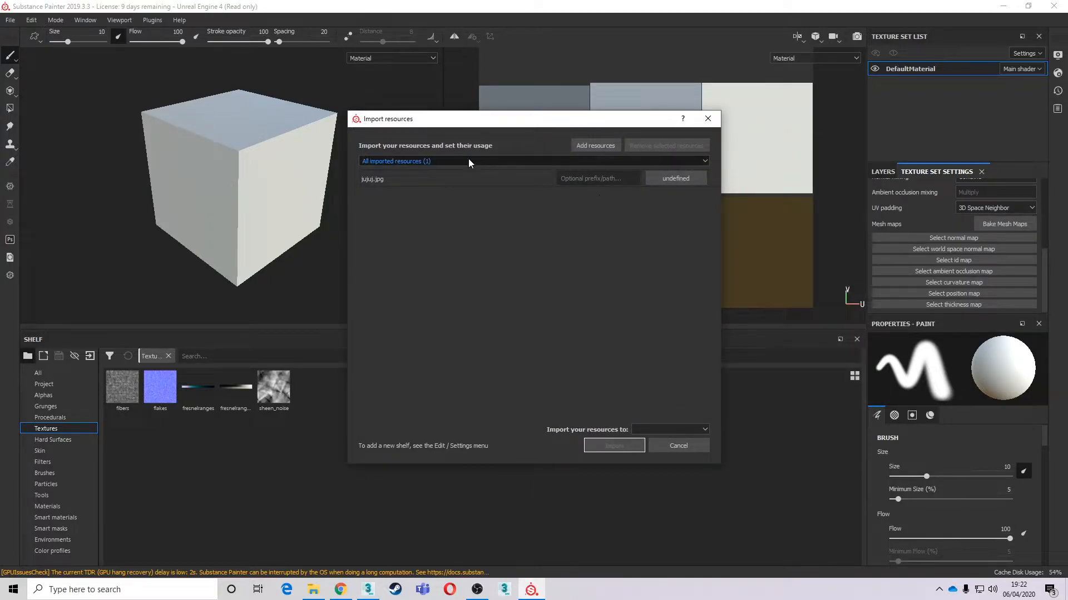
{"action": "left_click", "coordinate": [675, 178]}
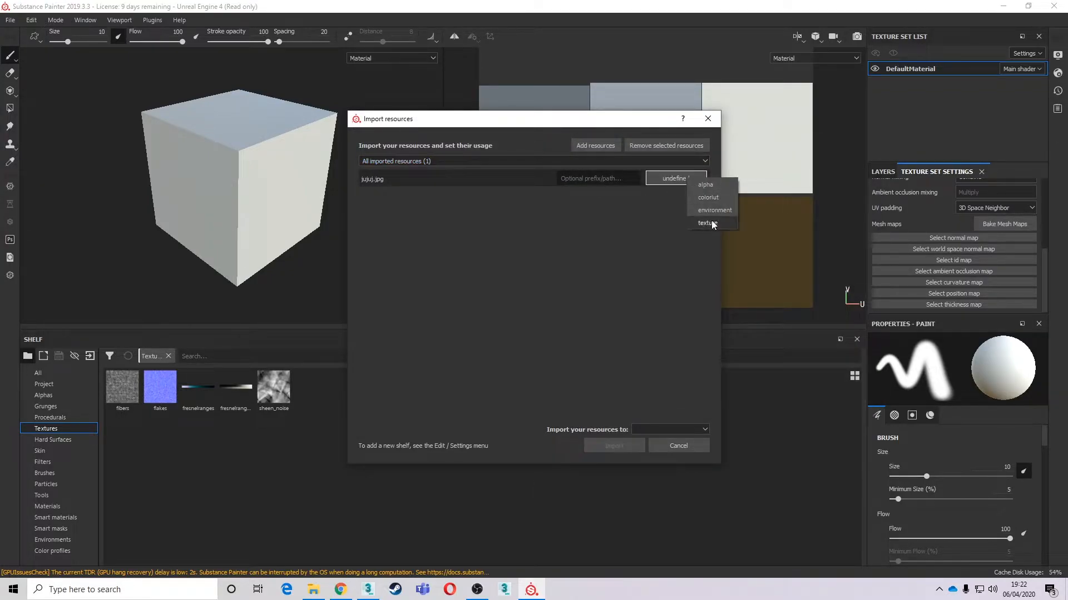
{"action": "left_click", "coordinate": [708, 224]}
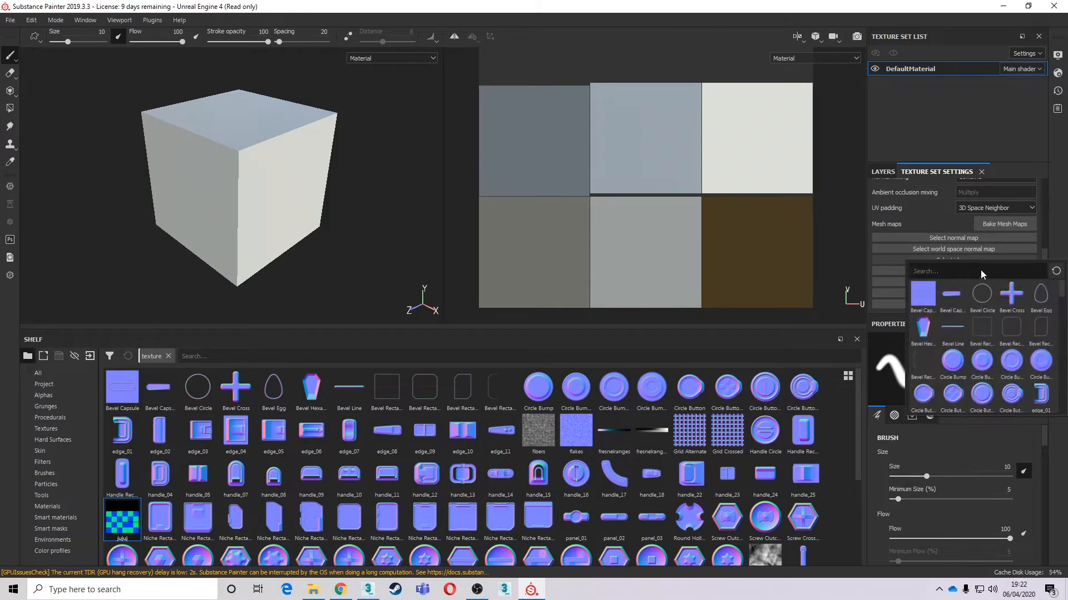
Assign the imported texture as the ID mesh map
{"action": "type", "text": "juj"}
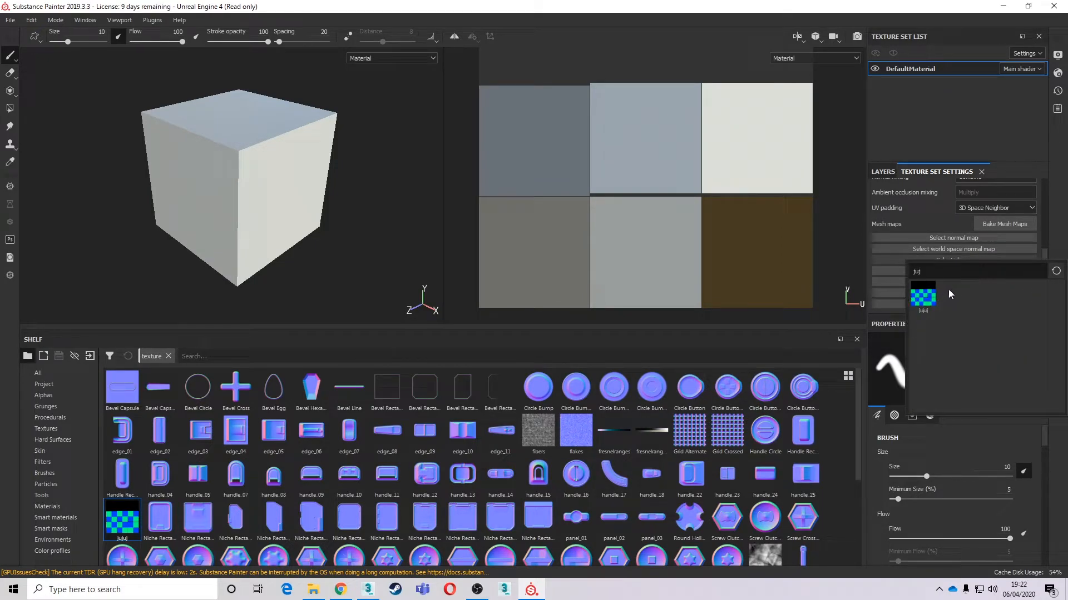
{"action": "left_click", "coordinate": [923, 292]}
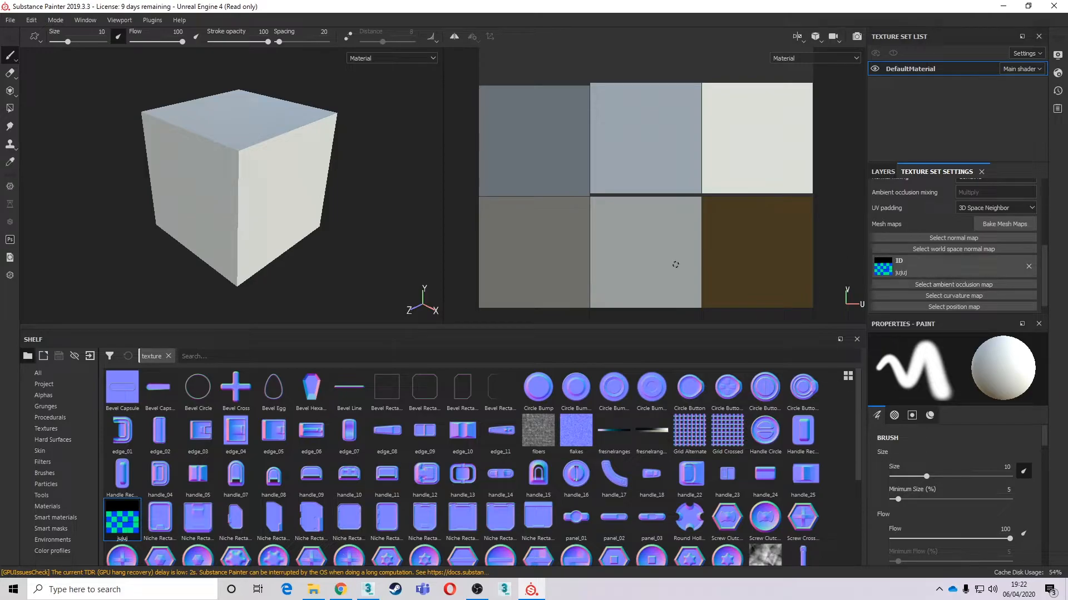
{"action": "mouse_move", "coordinate": [536, 316]}
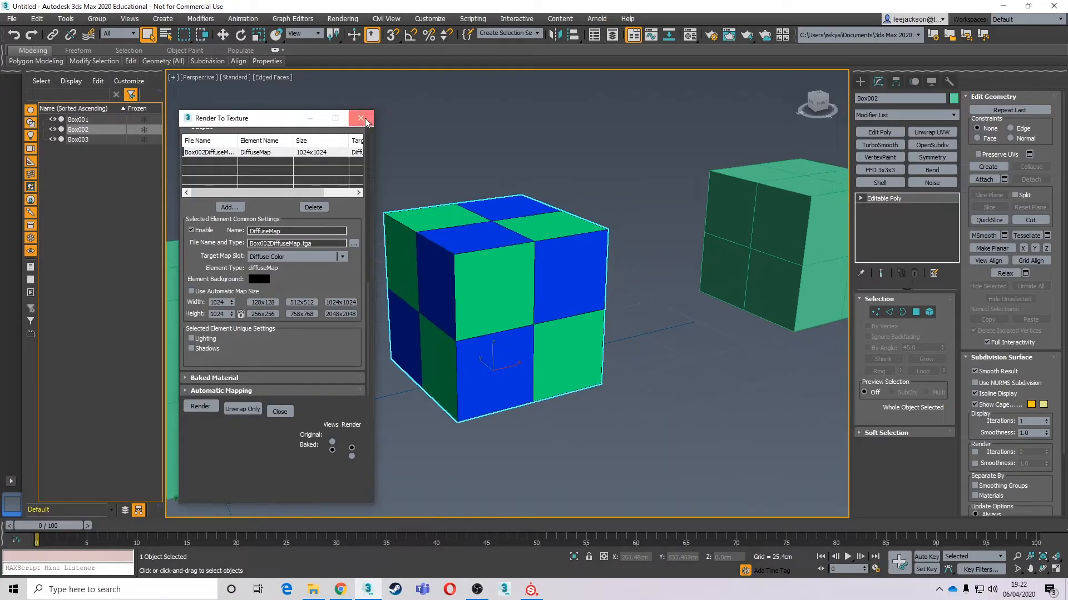
Isolate Box003 and clear its green material so it shows plain grey
{"action": "left_click", "coordinate": [361, 118]}
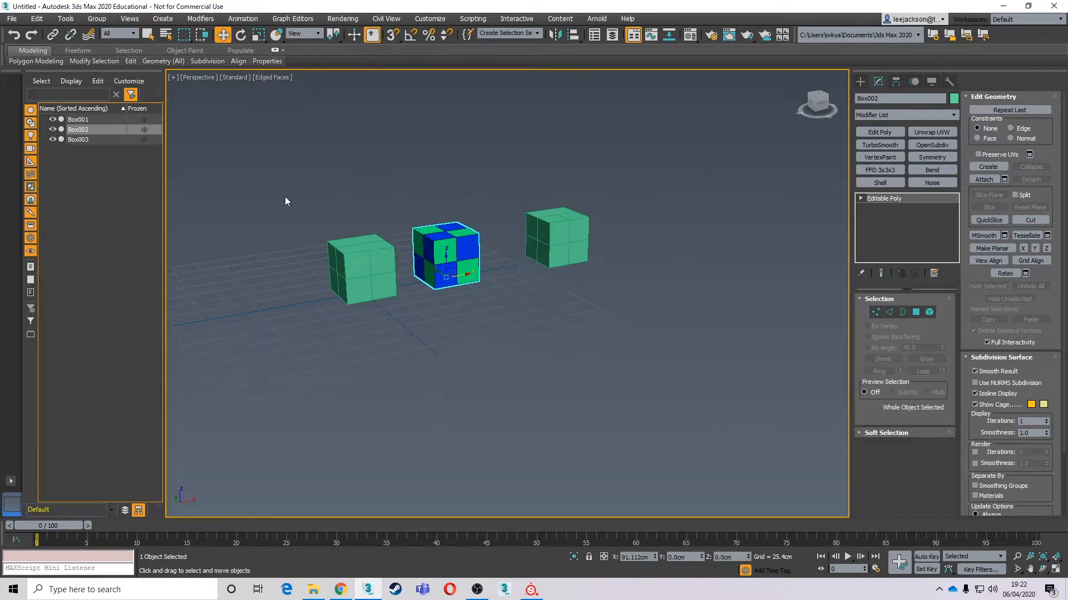
{"action": "left_click", "coordinate": [557, 236]}
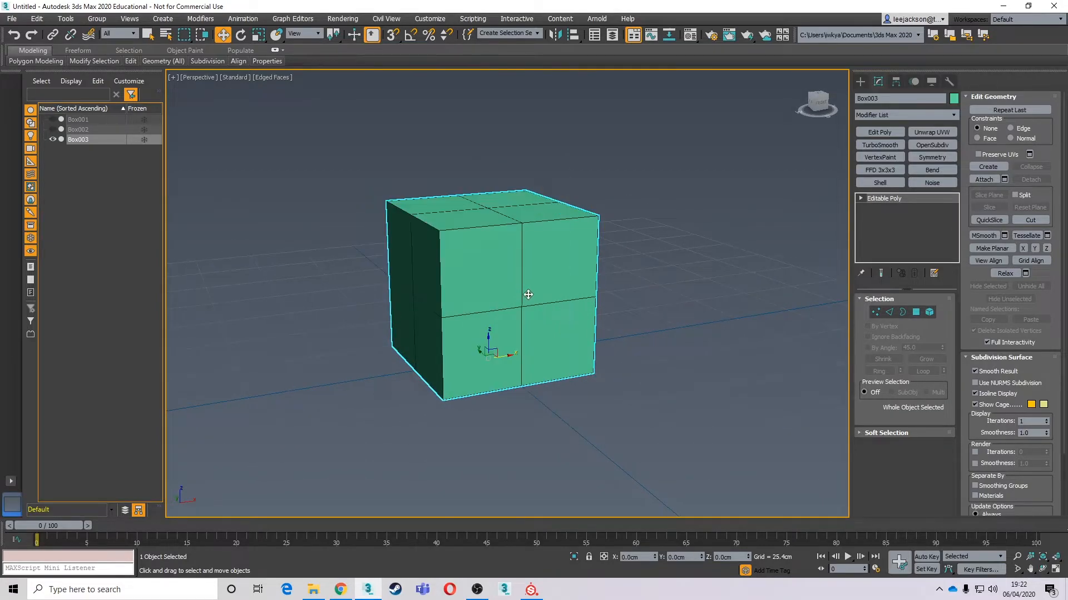
{"action": "left_click", "coordinate": [690, 35]}
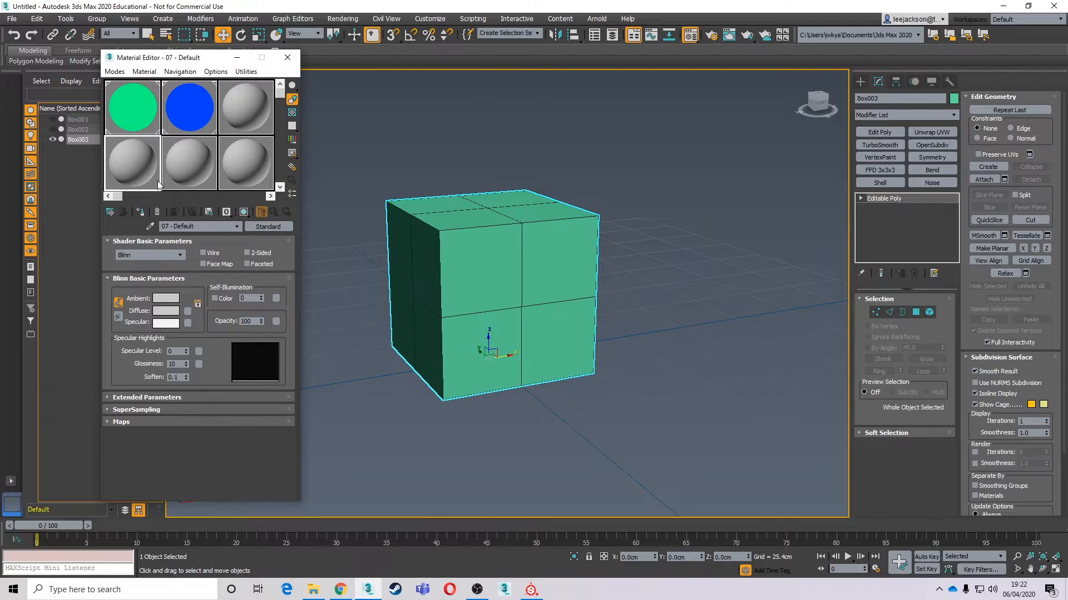
{"action": "left_click", "coordinate": [287, 57]}
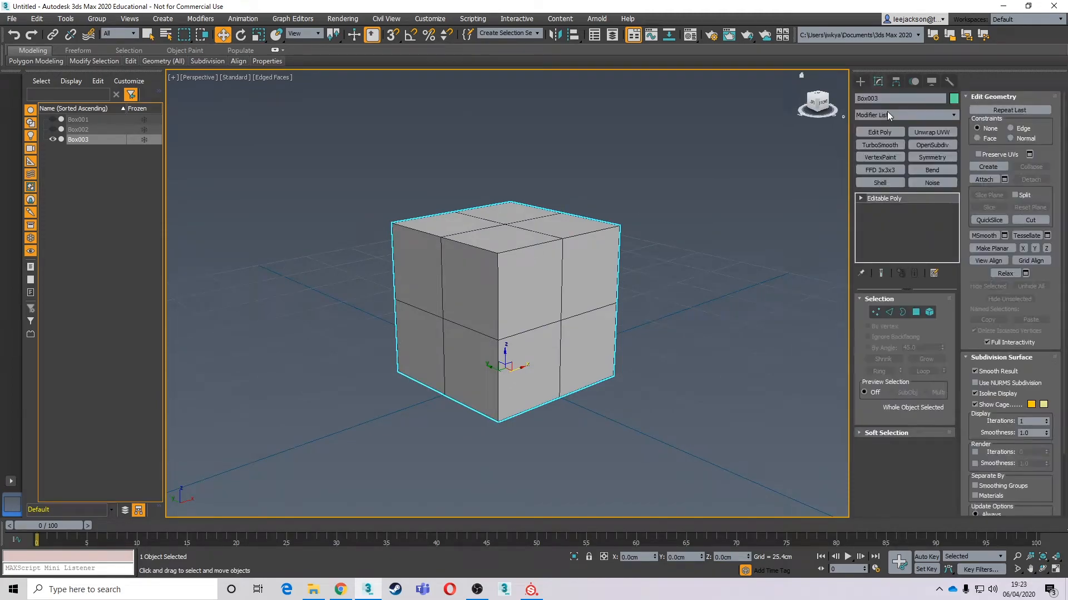
Add a VertexPaint modifier and select alternating faces of Box003 for green fill
{"action": "left_click", "coordinate": [902, 114]}
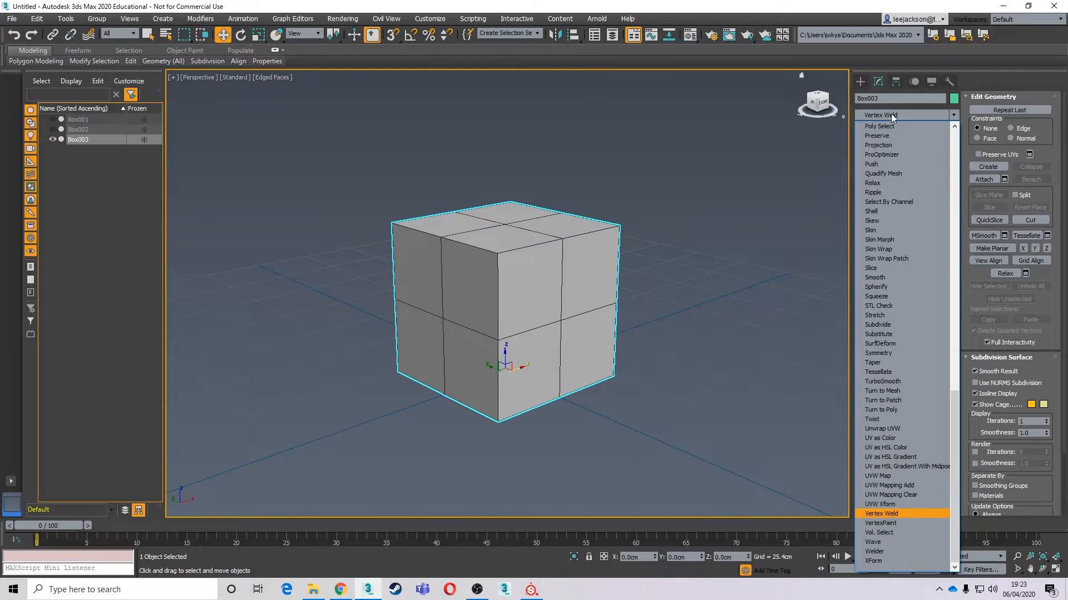
{"action": "mouse_move", "coordinate": [881, 522]}
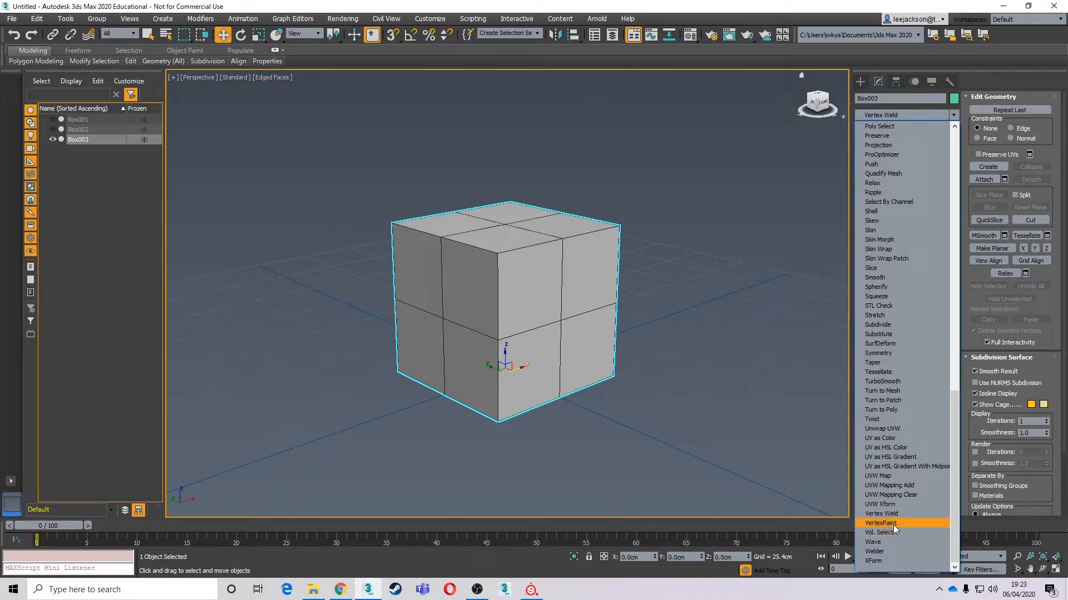
{"action": "left_click", "coordinate": [880, 522]}
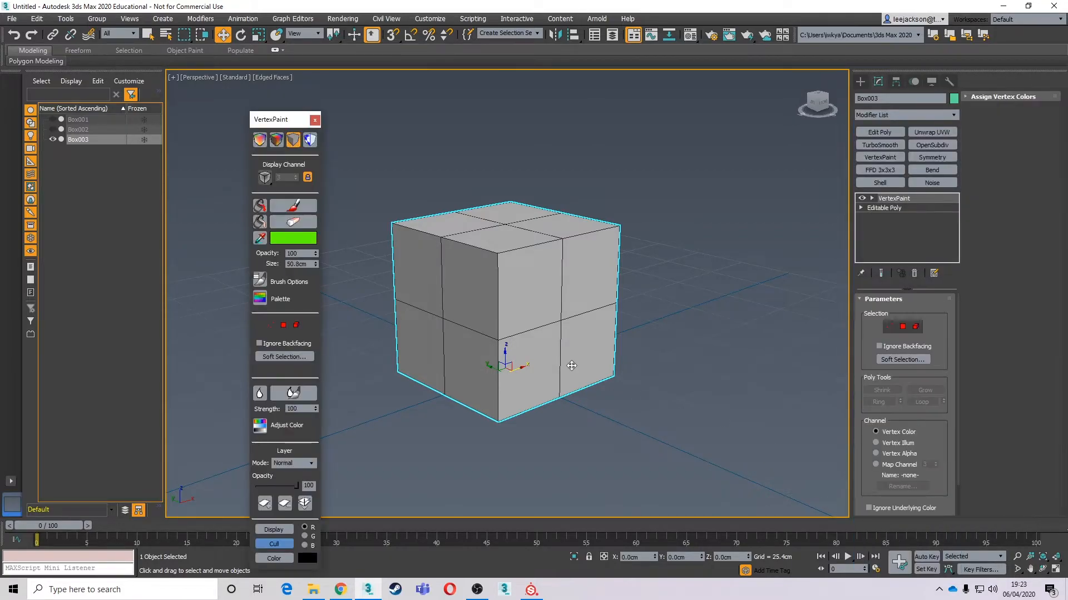
{"action": "left_click_drag", "start_coordinate": [285, 119], "coordinate": [289, 90]}
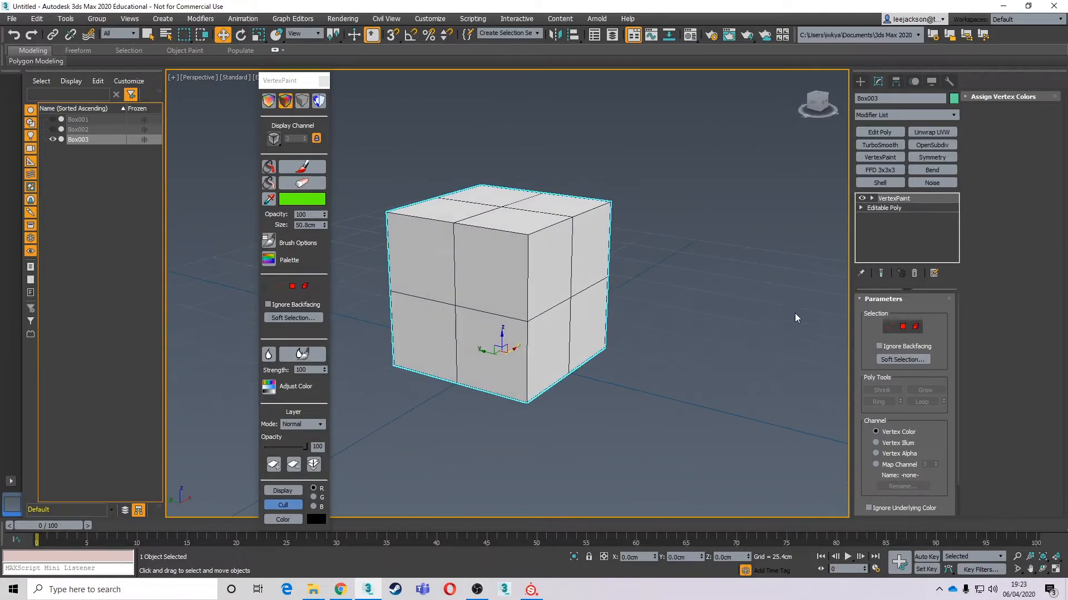
{"action": "left_click", "coordinate": [292, 287]}
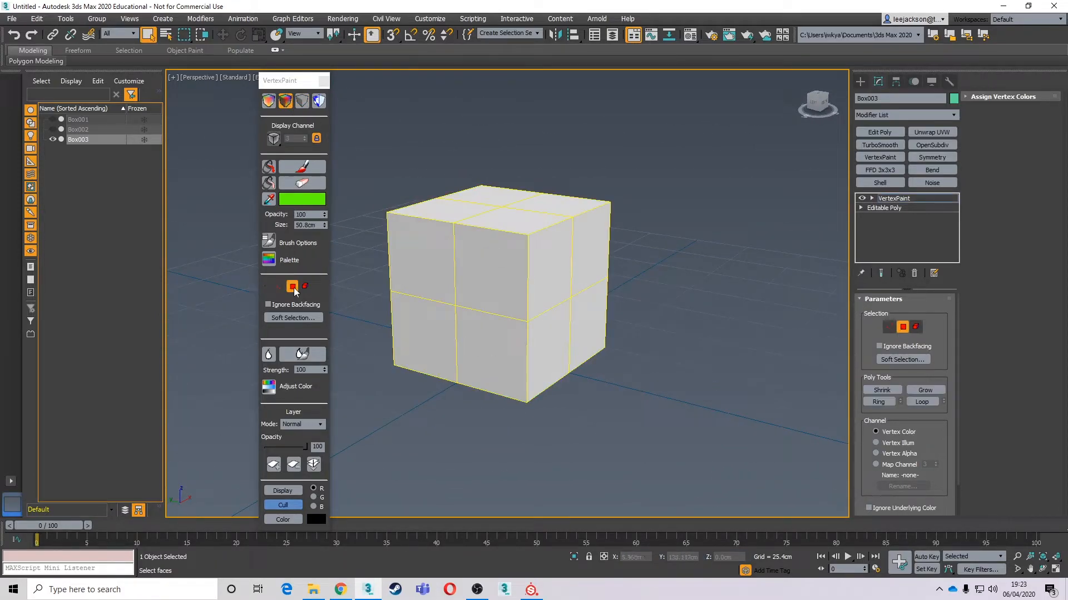
{"action": "left_click", "coordinate": [303, 198]}
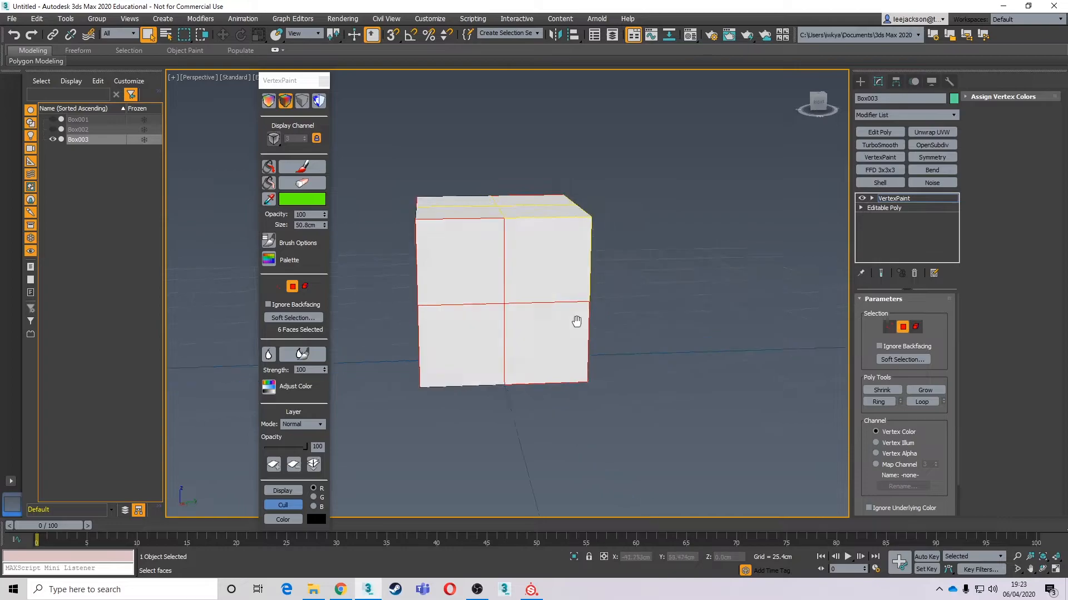
{"action": "left_click_drag", "start_coordinate": [576, 320], "coordinate": [480, 351]}
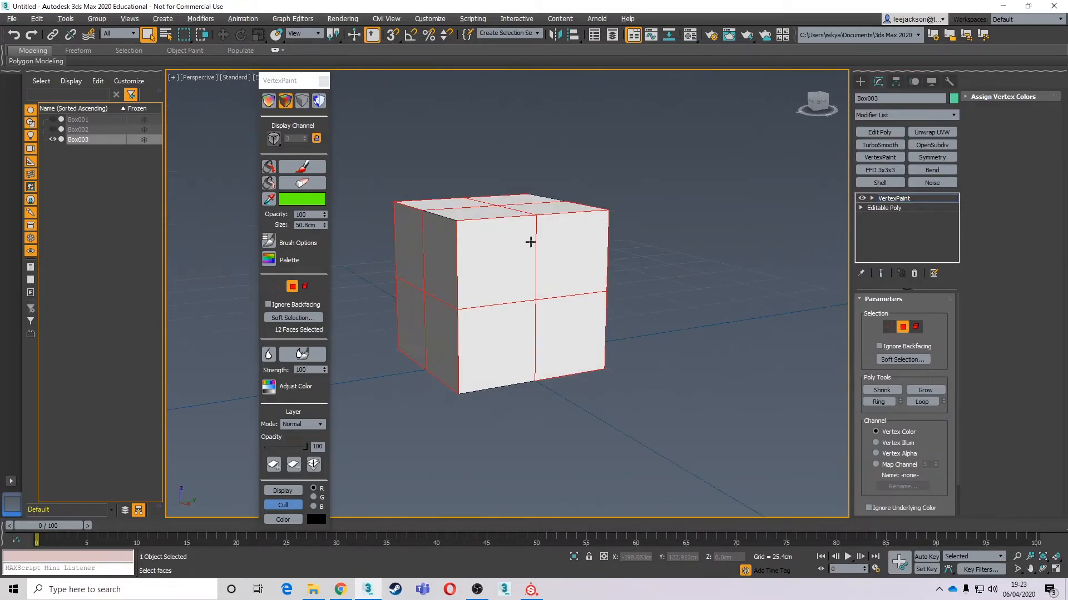
{"action": "mouse_move", "coordinate": [268, 167]}
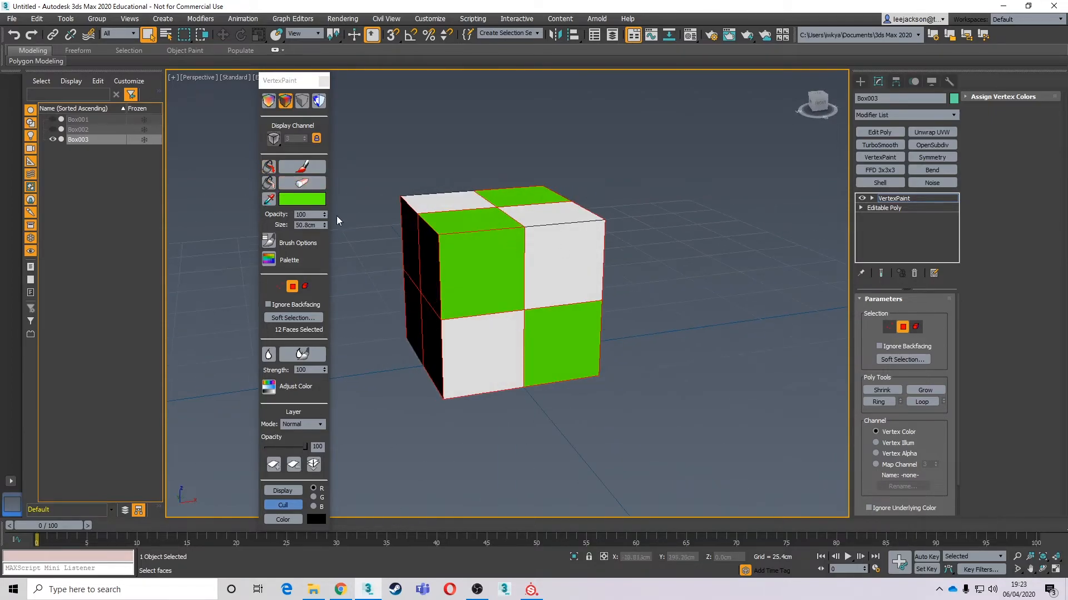
Pick a pink paint colour and select the remaining faces to fill them pink
{"action": "left_click", "coordinate": [303, 198]}
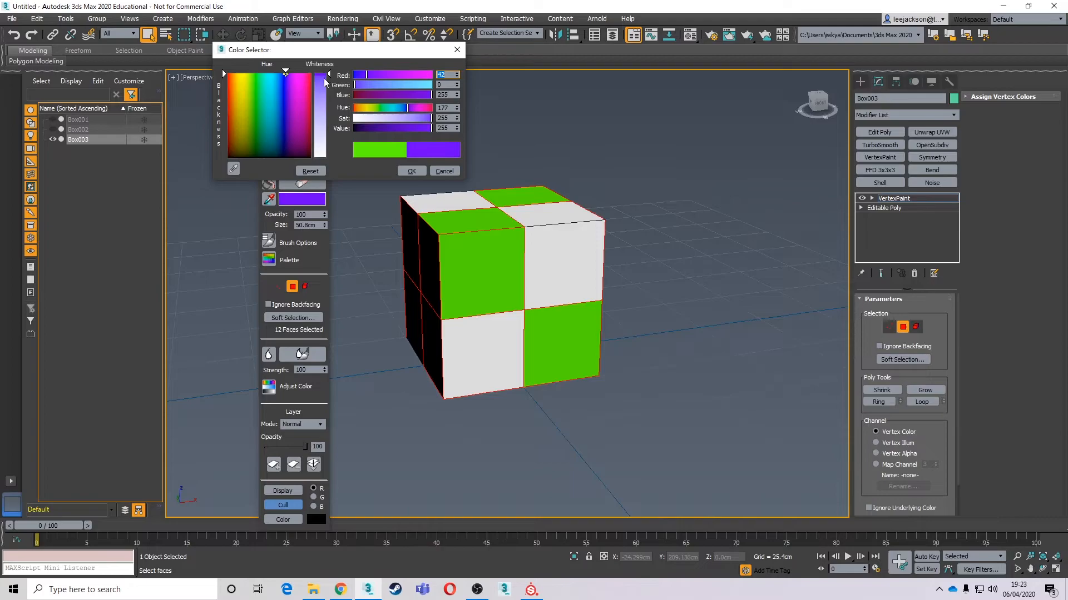
{"action": "left_click", "coordinate": [320, 78]}
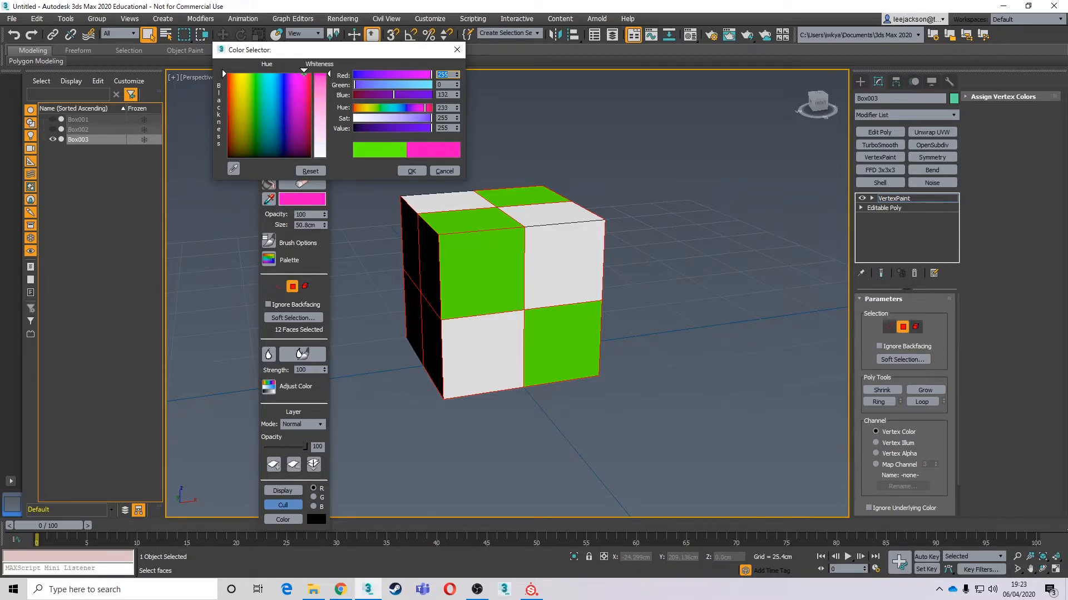
{"action": "left_click", "coordinate": [444, 171]}
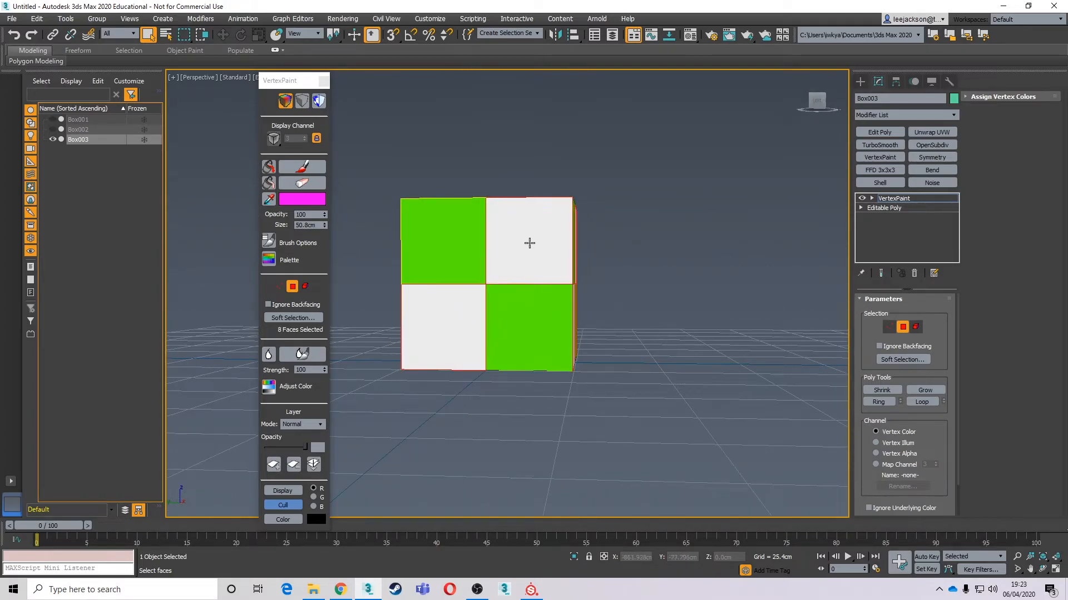
{"action": "left_click_drag", "start_coordinate": [530, 243], "coordinate": [538, 324]}
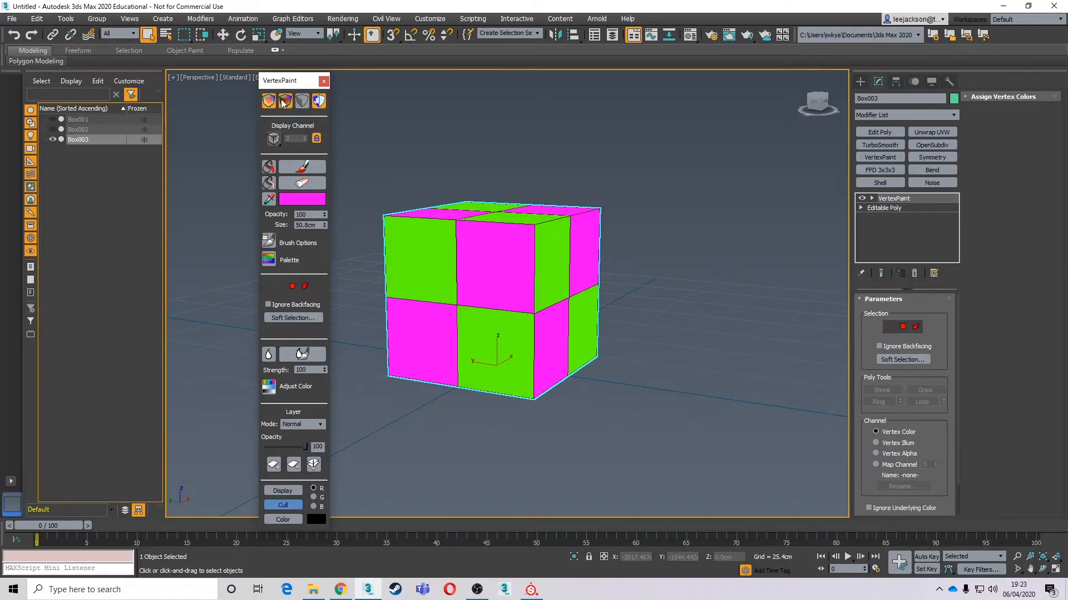
Hide vertex colours, leave VertexPaint and collapse Box003 to an editable poly
{"action": "left_click", "coordinate": [318, 101]}
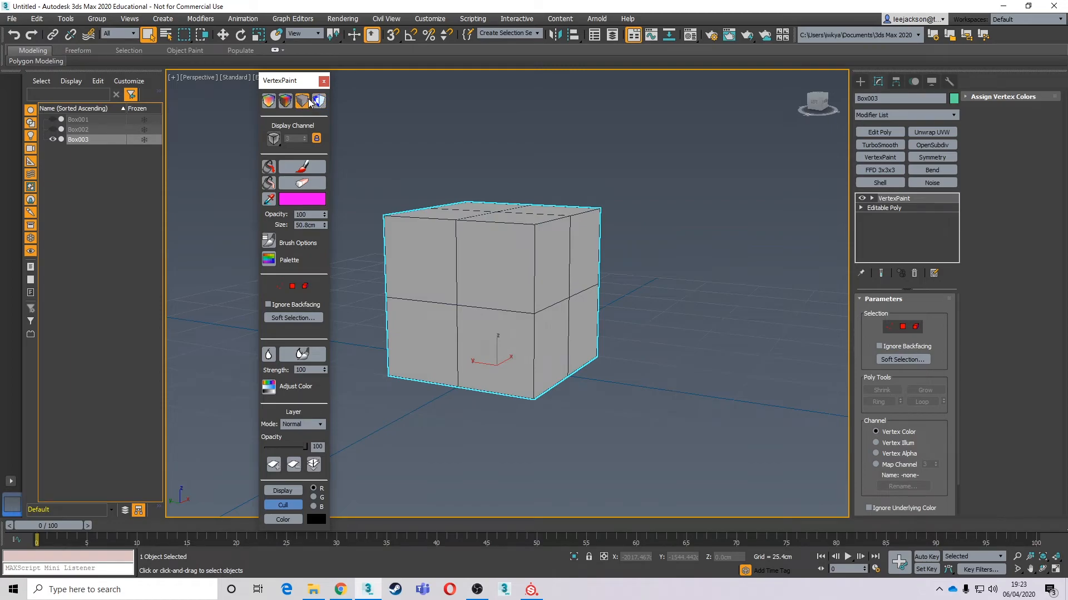
{"action": "left_click", "coordinate": [324, 80]}
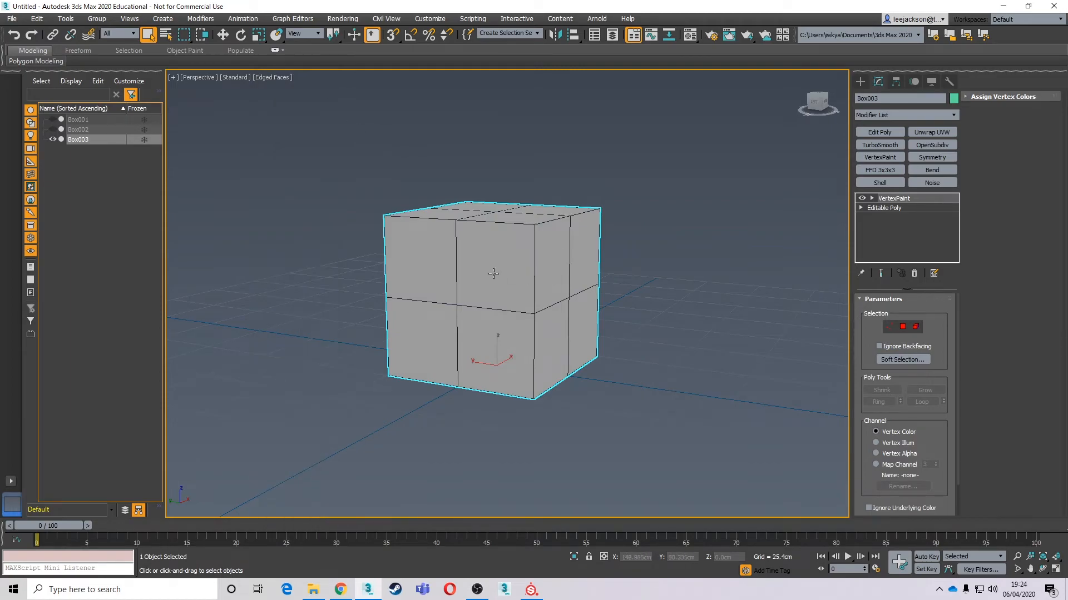
{"action": "right_click", "coordinate": [492, 273]}
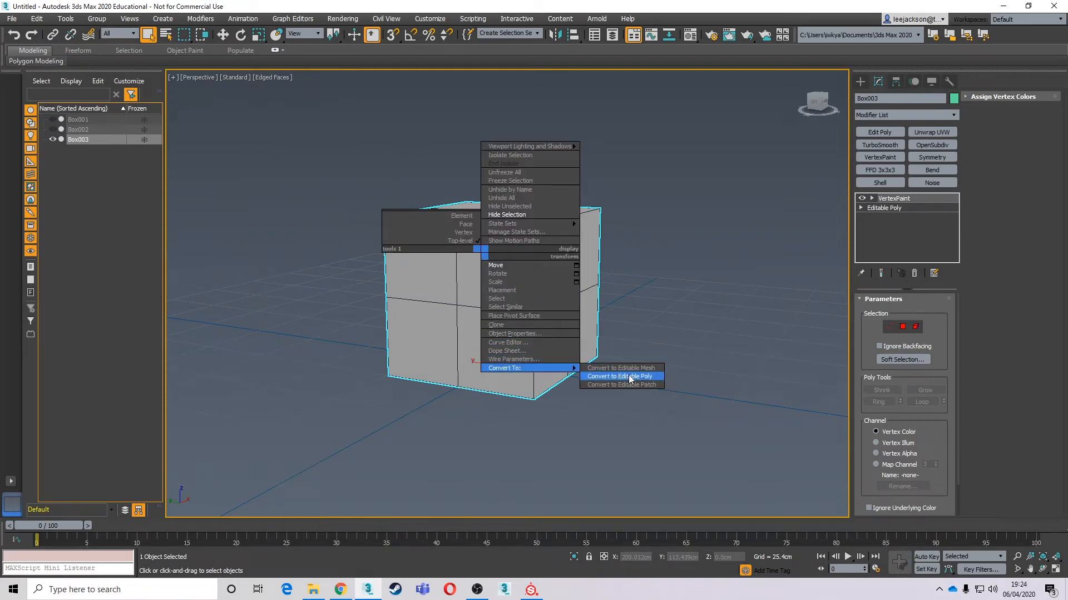
{"action": "left_click", "coordinate": [619, 377]}
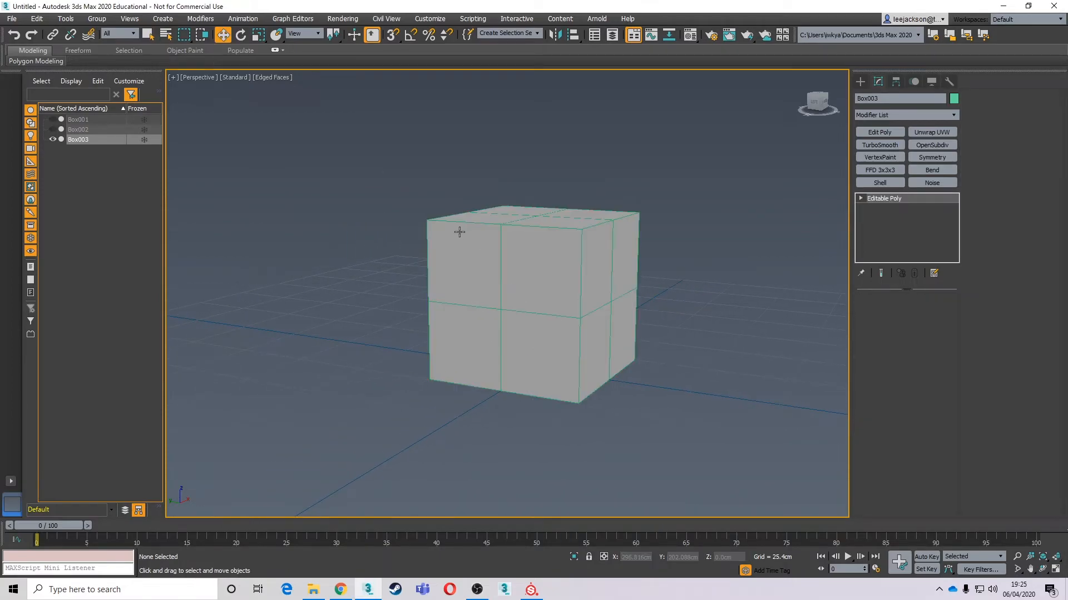
Export the box as an FBX over the existing file in the ID_Mapping folder
{"action": "left_click", "coordinate": [12, 19]}
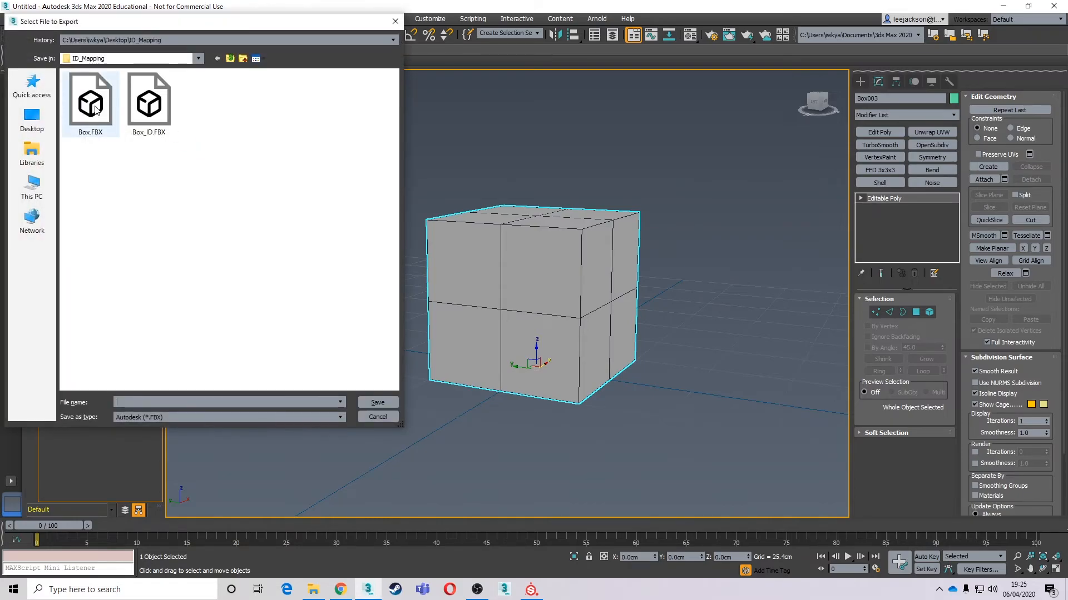
{"action": "left_click", "coordinate": [376, 417]}
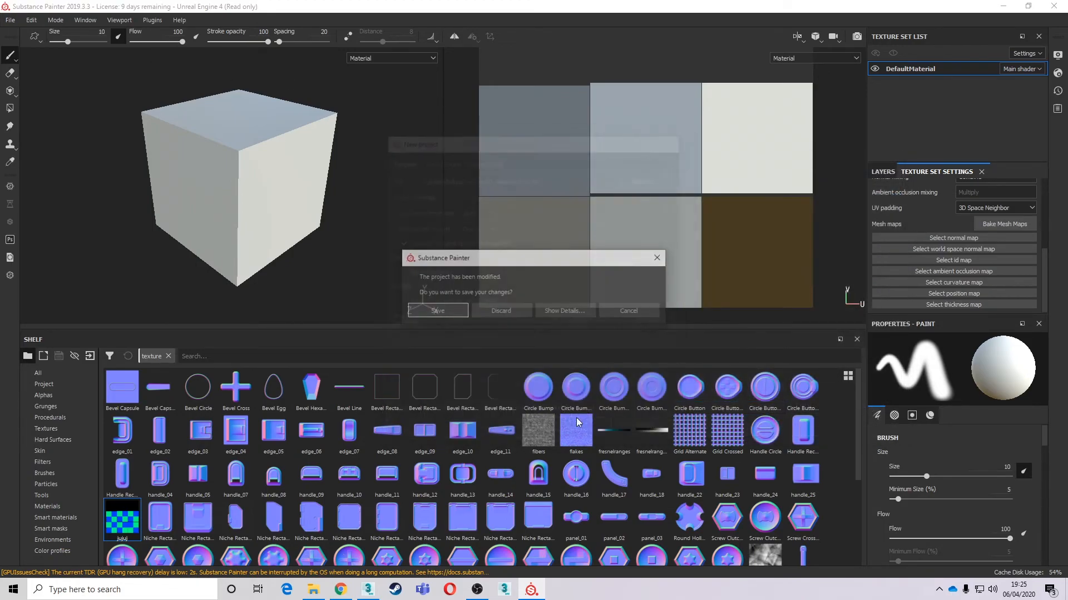
Discard project changes and bake an ID map from vertex colours for 07 - Default
{"action": "left_click", "coordinate": [500, 310]}
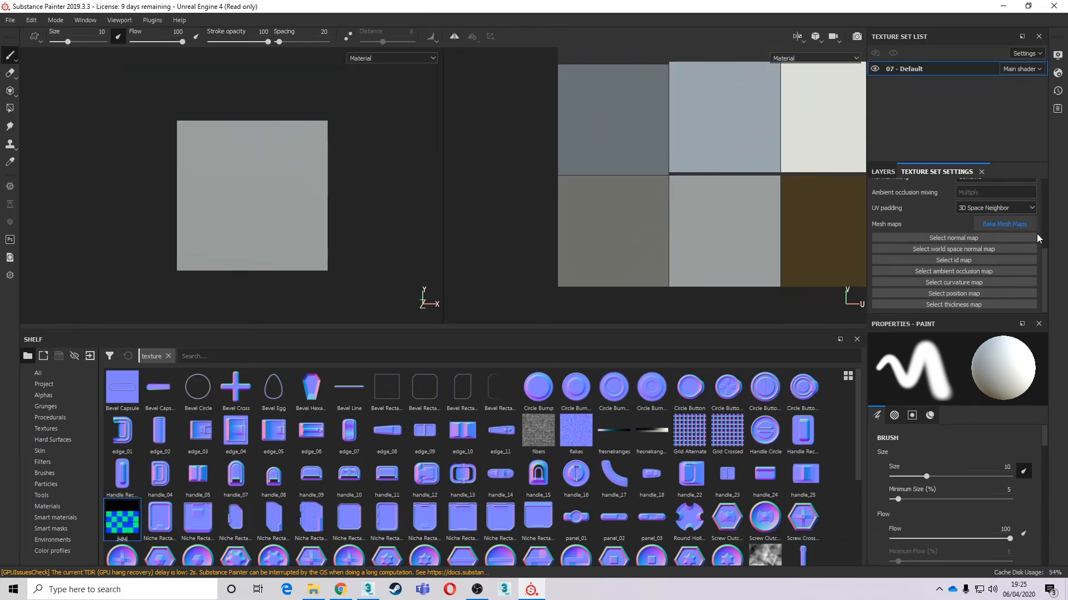
{"action": "left_click", "coordinate": [1003, 223]}
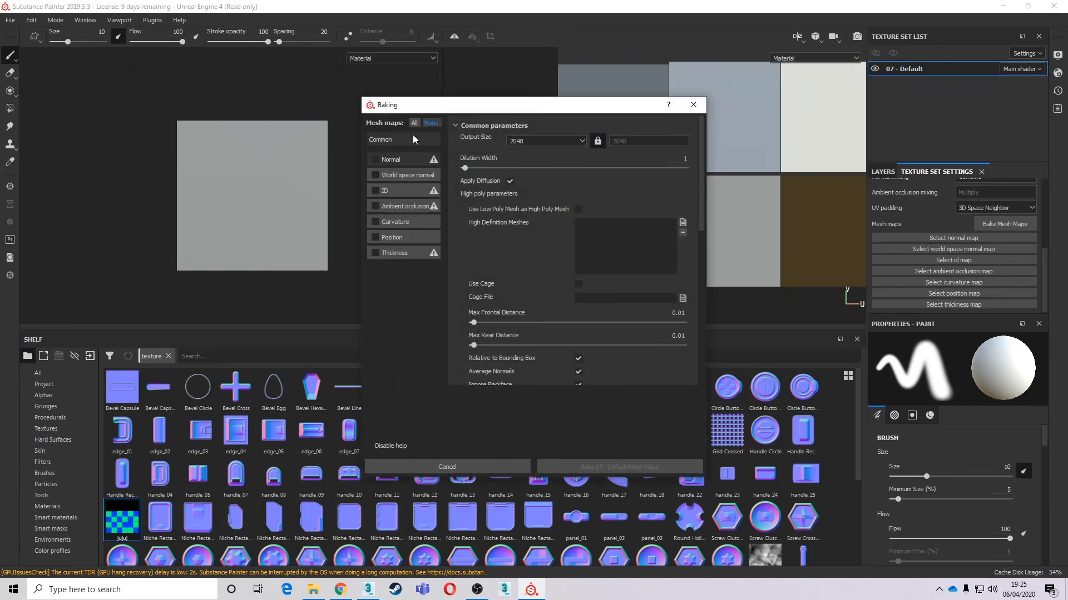
{"action": "left_click", "coordinate": [375, 190]}
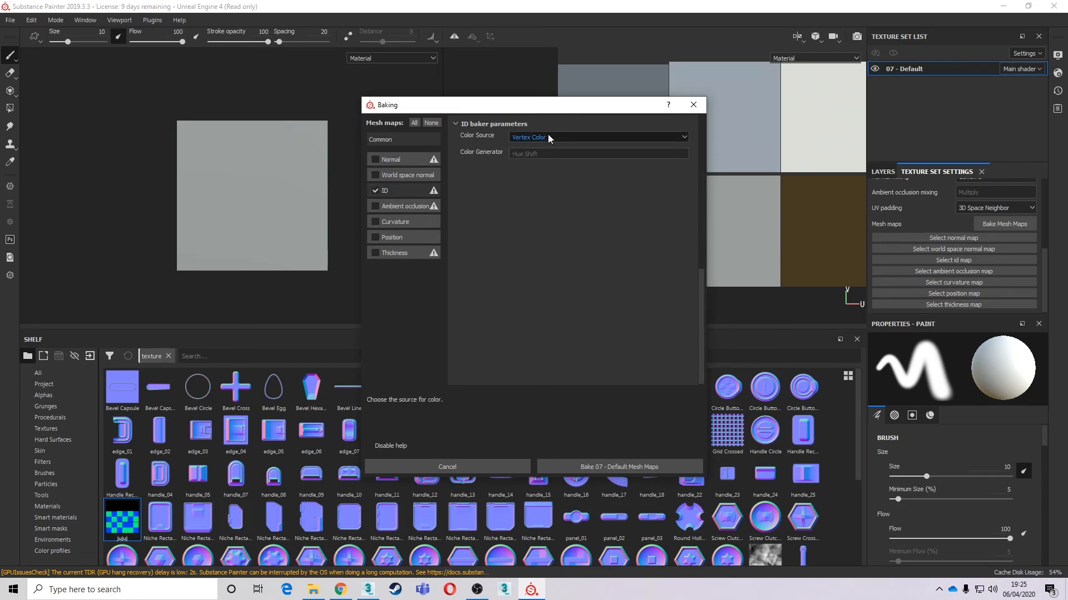
{"action": "left_click", "coordinate": [617, 466]}
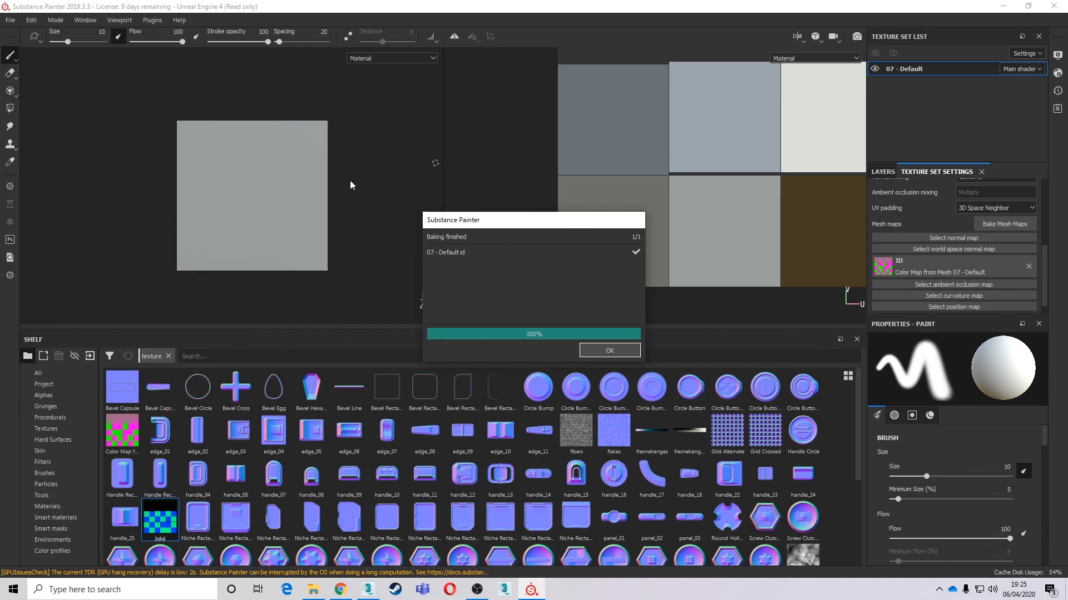
{"action": "left_click", "coordinate": [608, 350]}
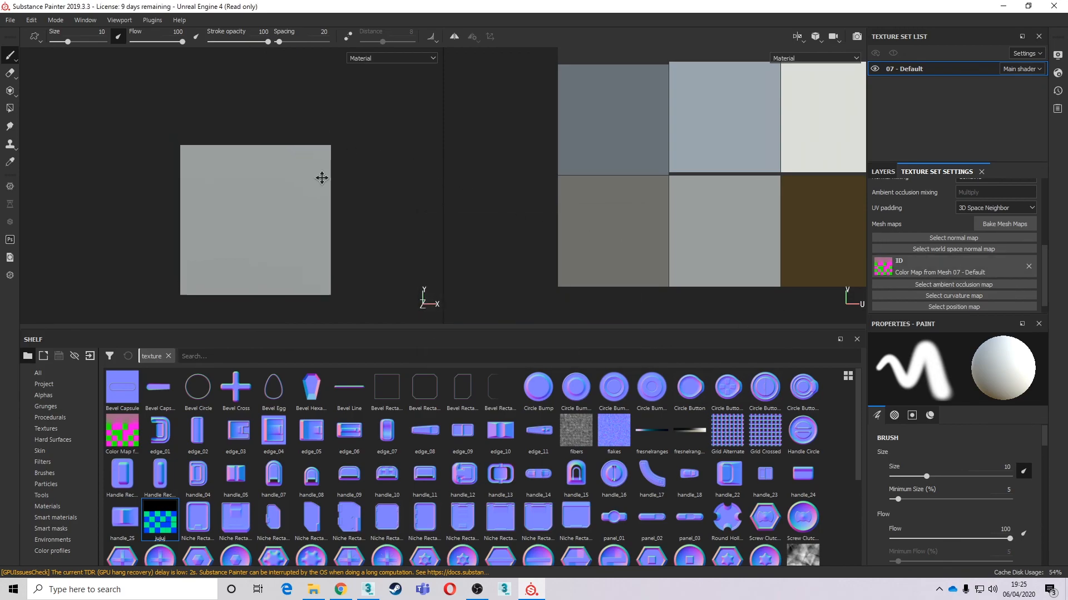